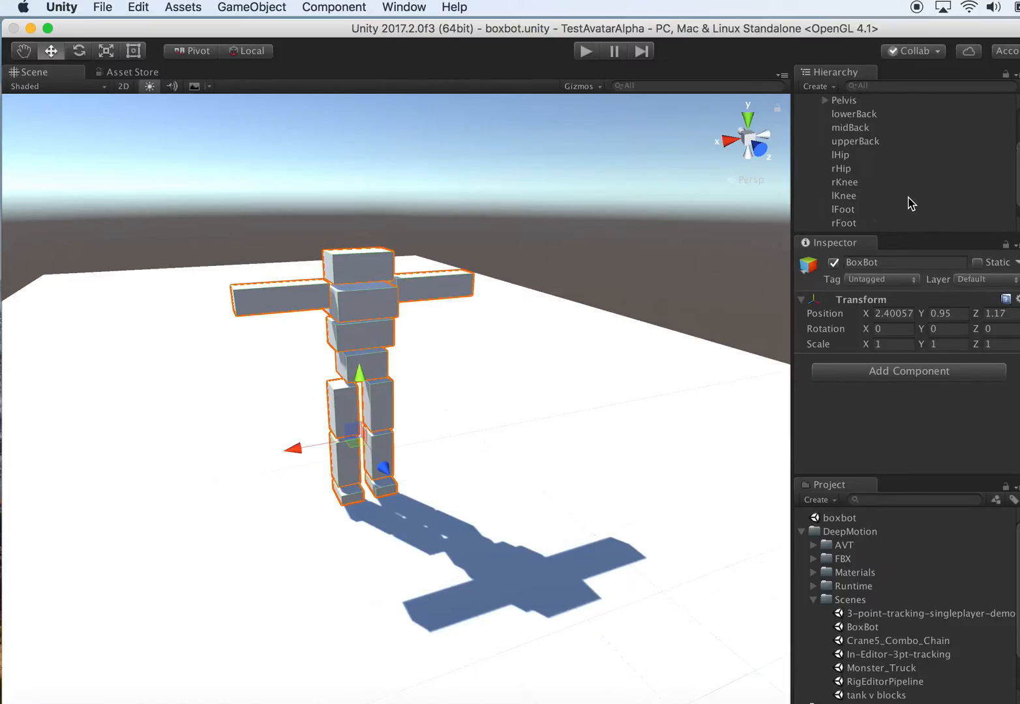
- Select BoxBot's Pelvis and recompute link indices under Tnt Base, confirming with Yes
click(843, 127)
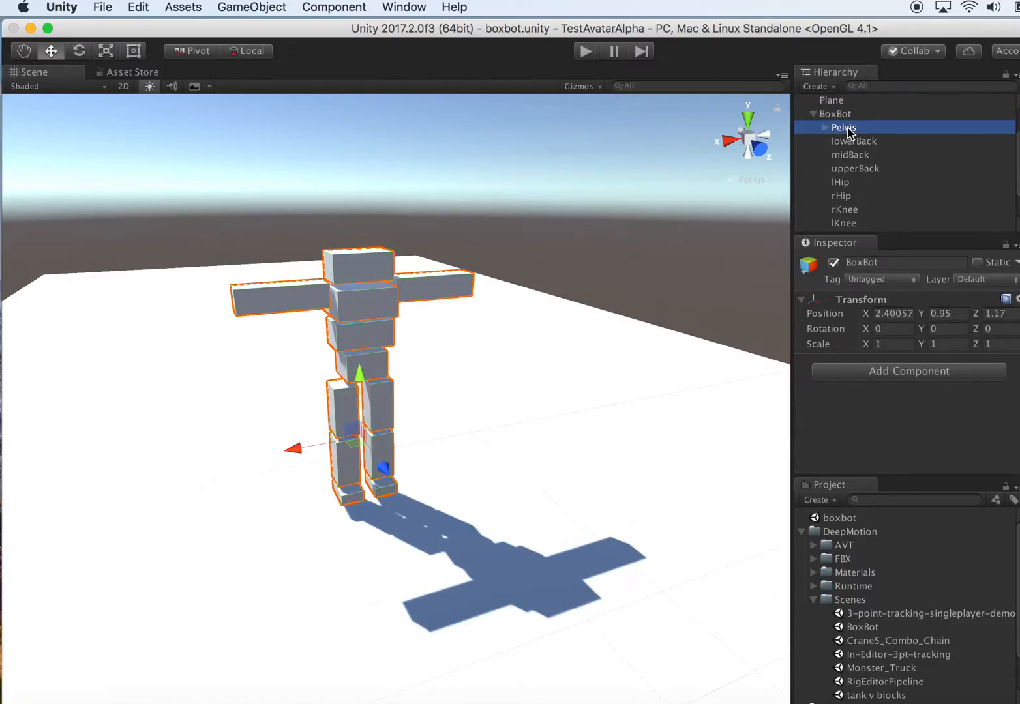
click(844, 127)
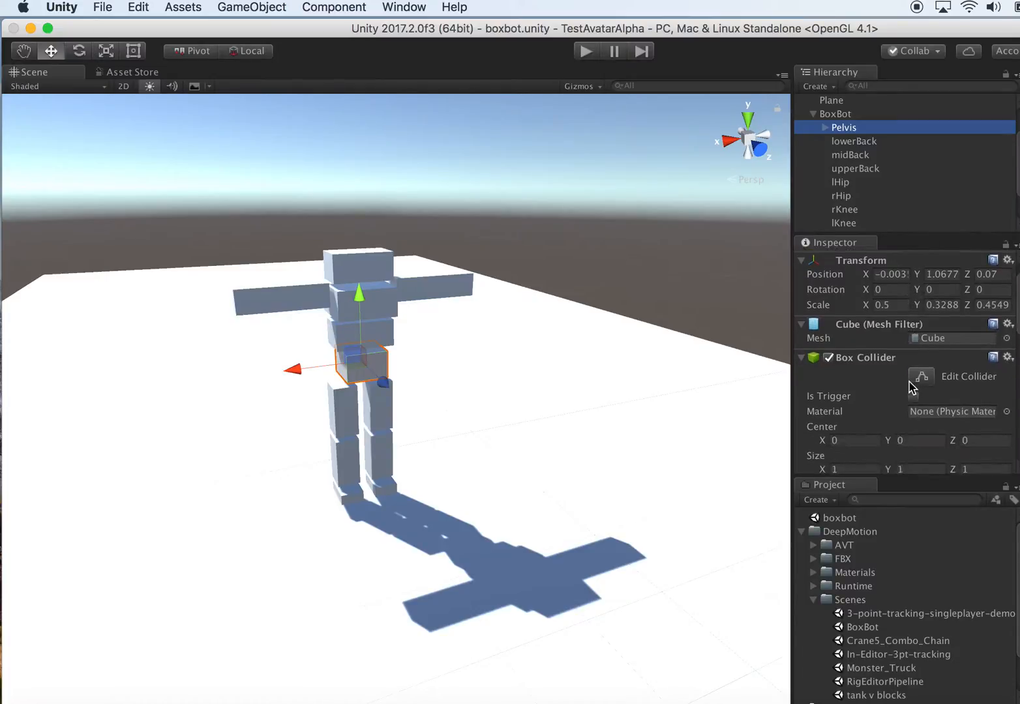
scroll(down, 3)
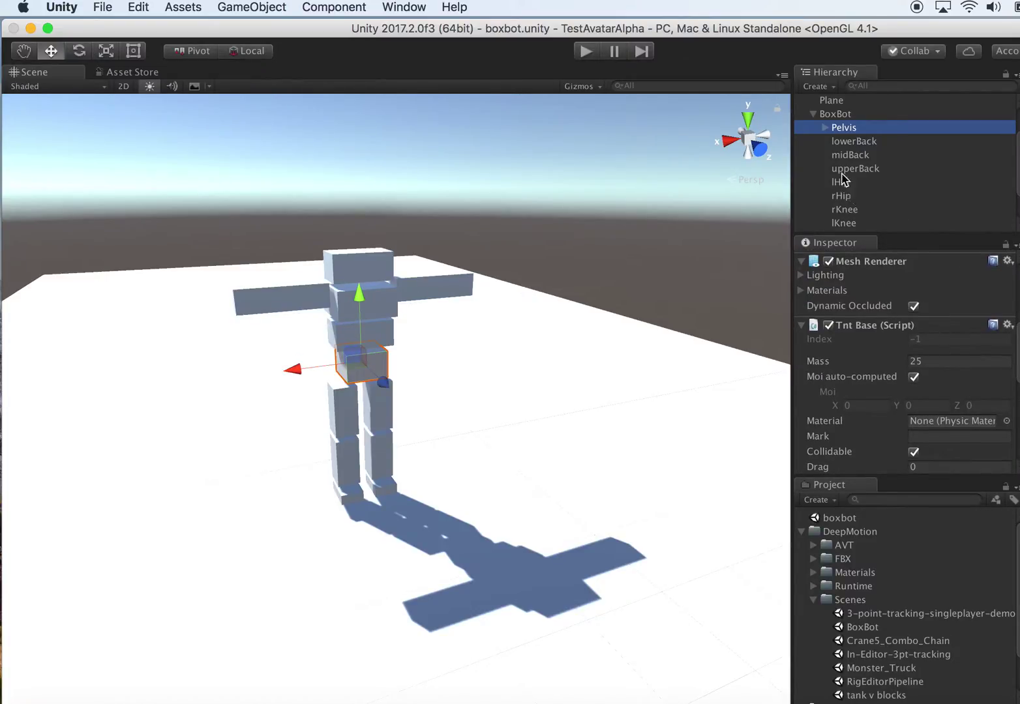
mouse_move(952, 331)
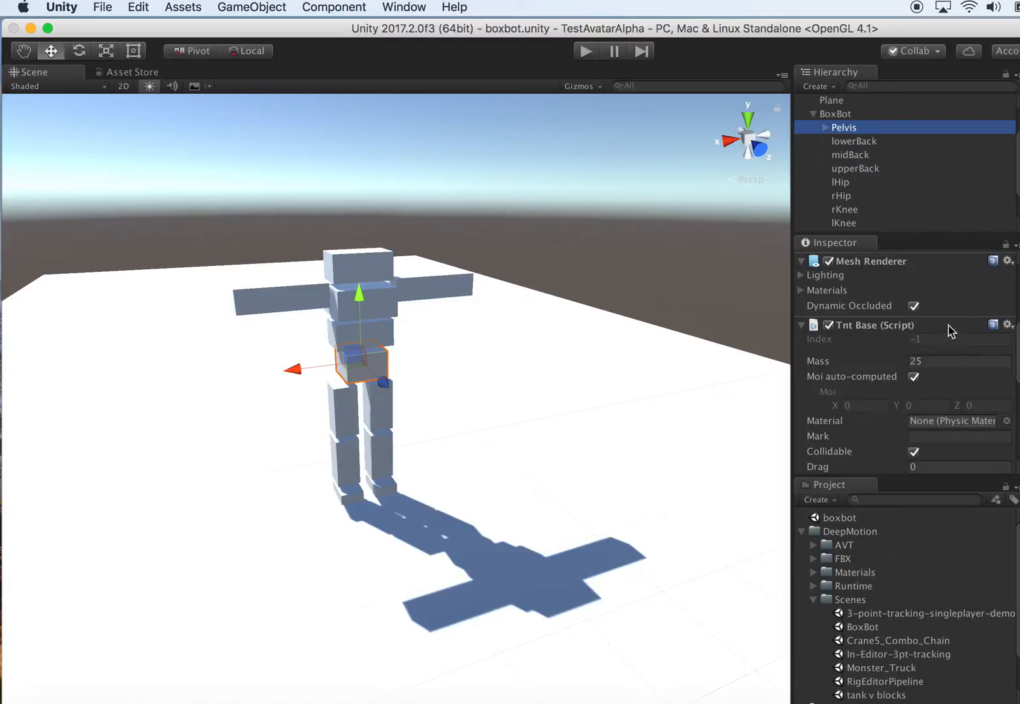
mouse_move(892, 204)
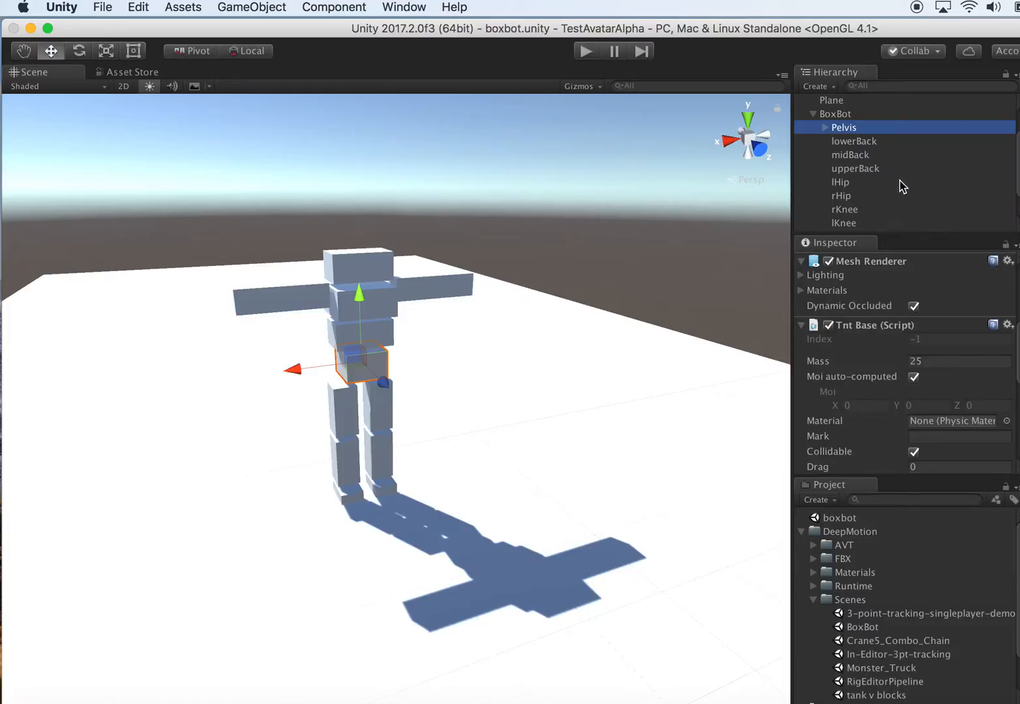
scroll(down, 3)
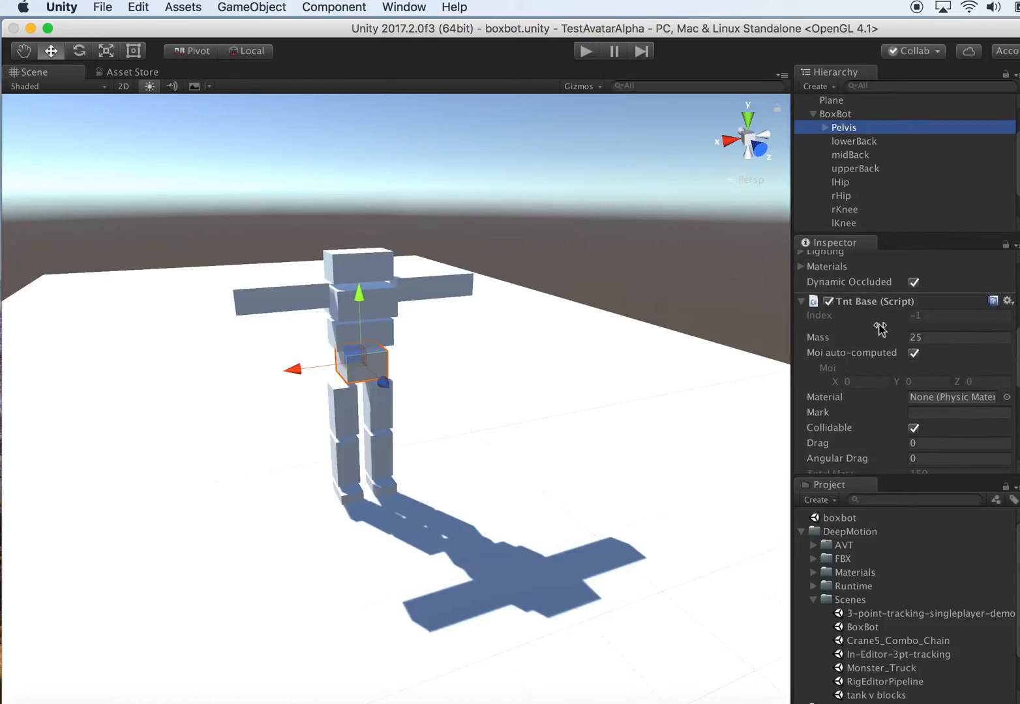
scroll(down, 3)
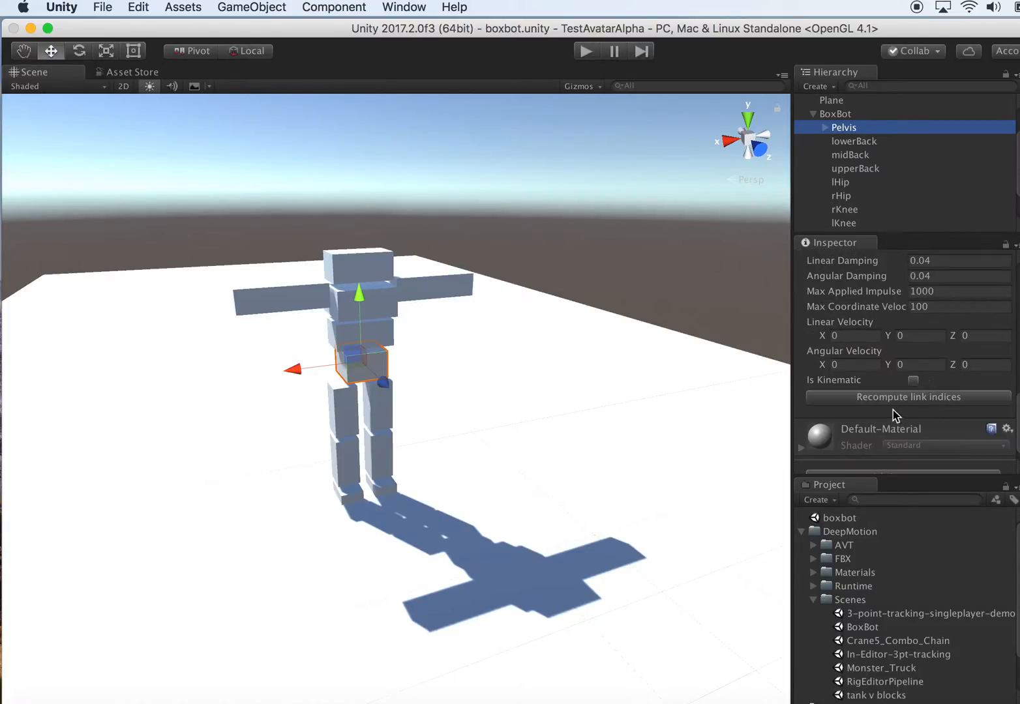
click(908, 397)
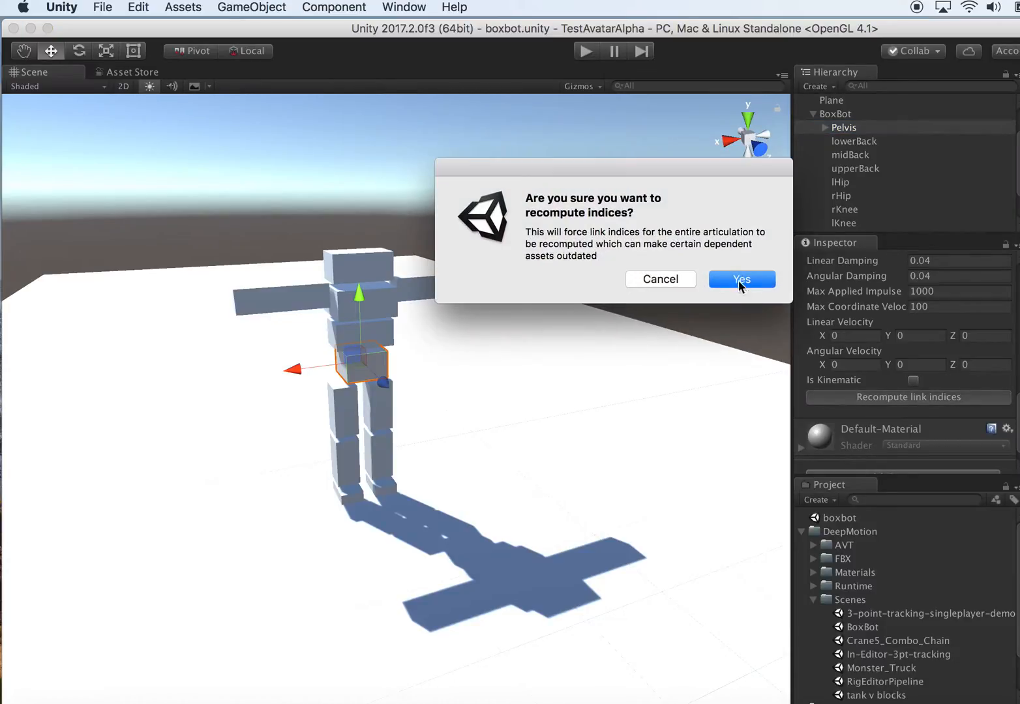
click(741, 279)
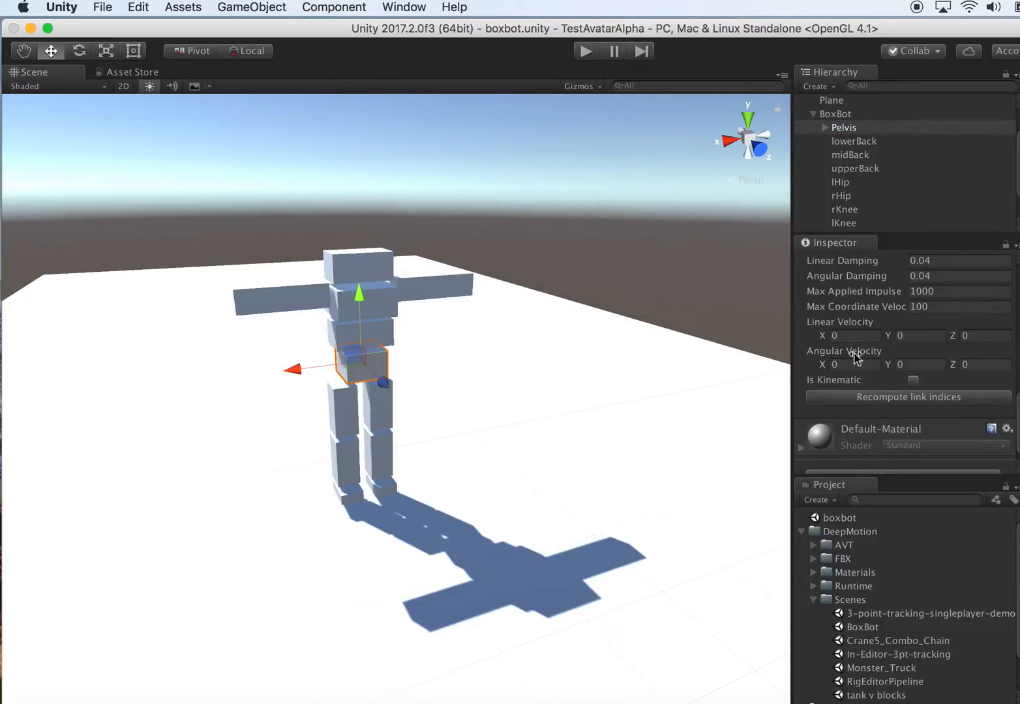
mouse_move(845, 141)
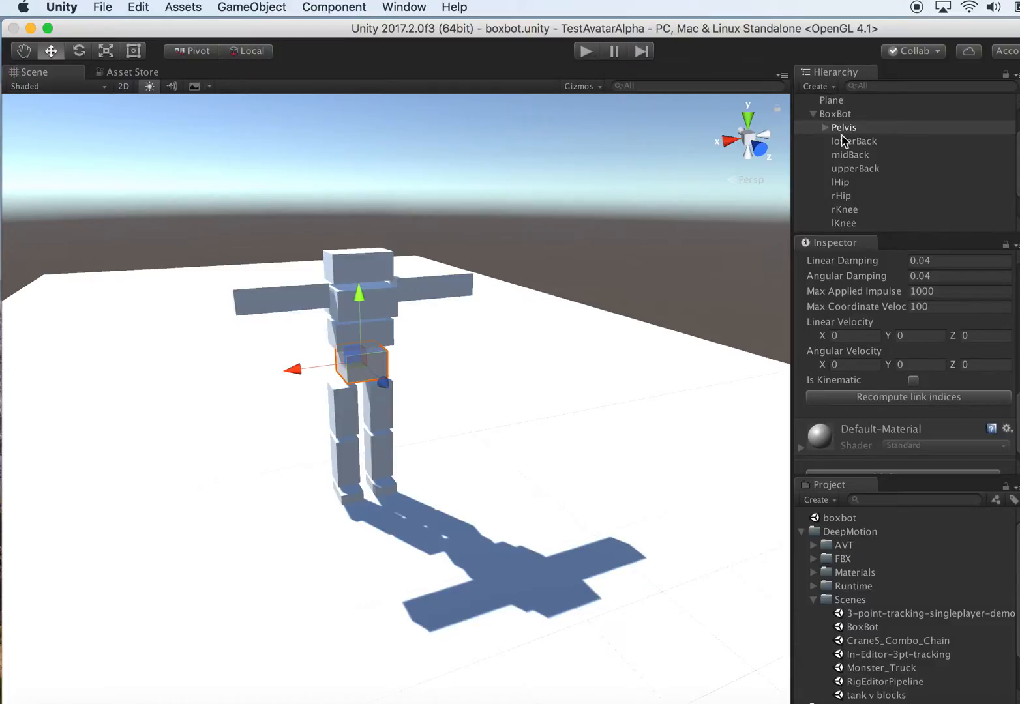
mouse_move(862, 145)
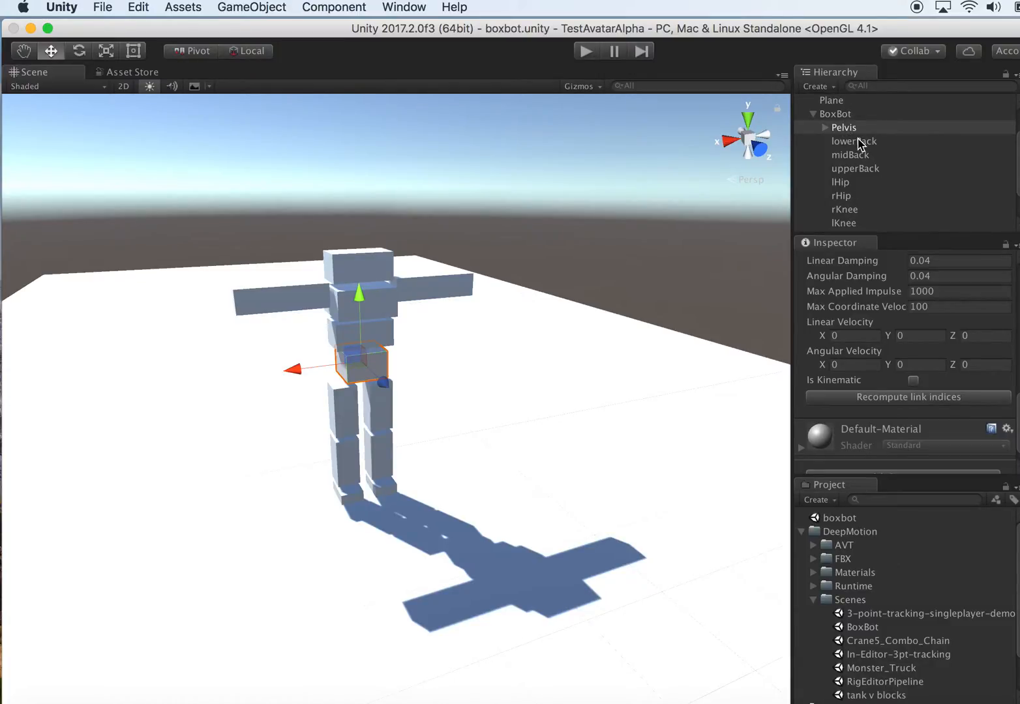
mouse_move(870, 162)
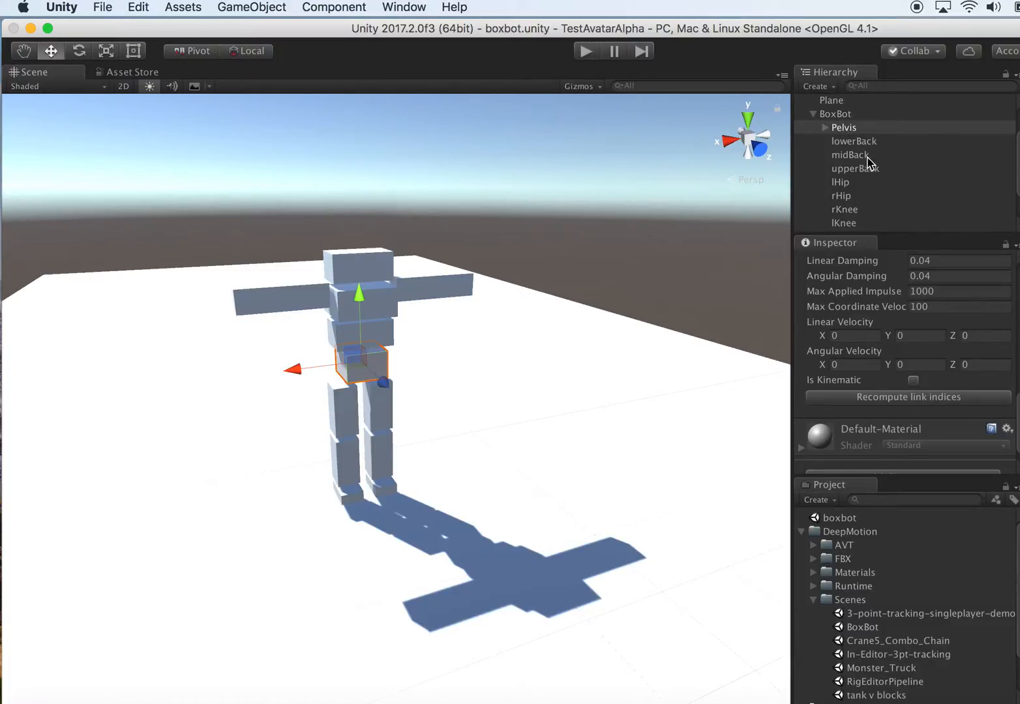
mouse_move(892, 229)
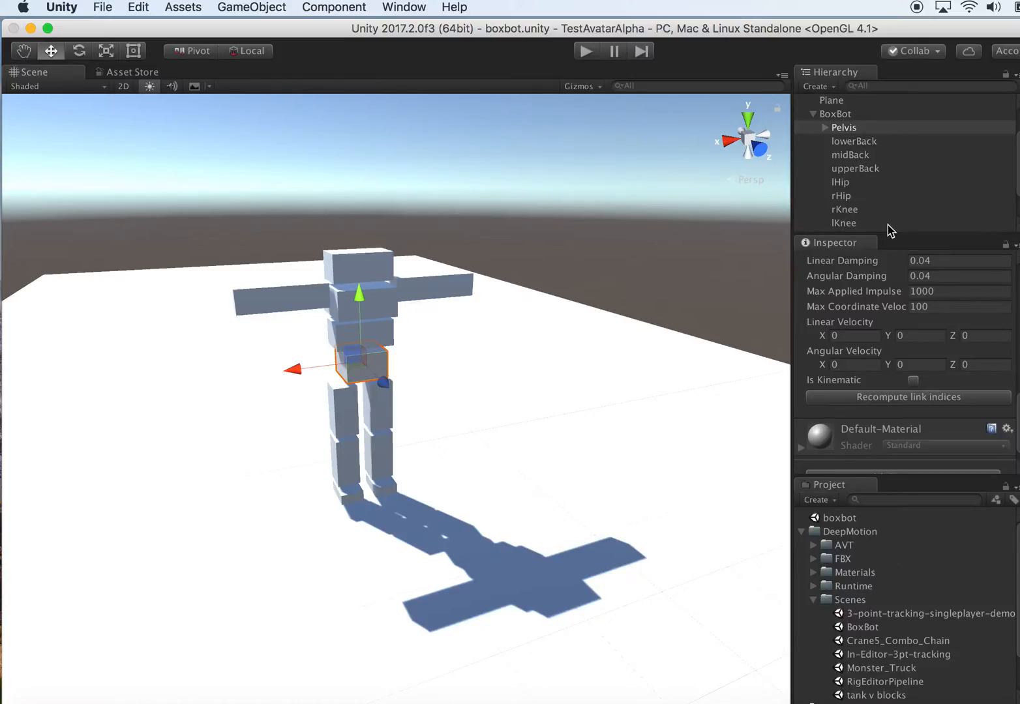
mouse_move(887, 225)
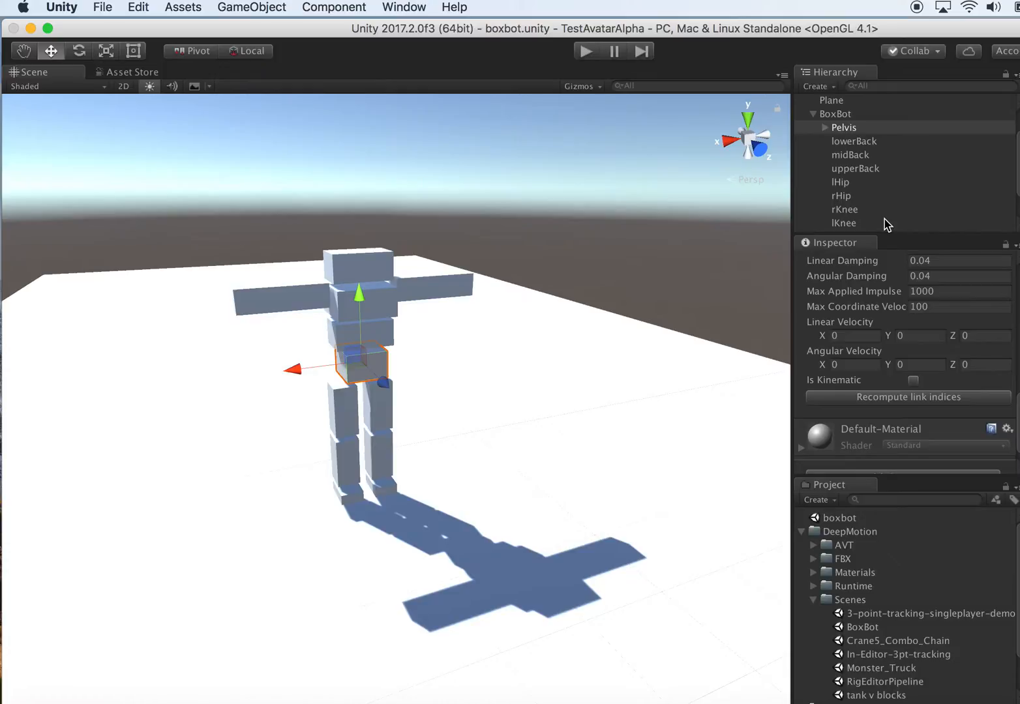
mouse_move(899, 219)
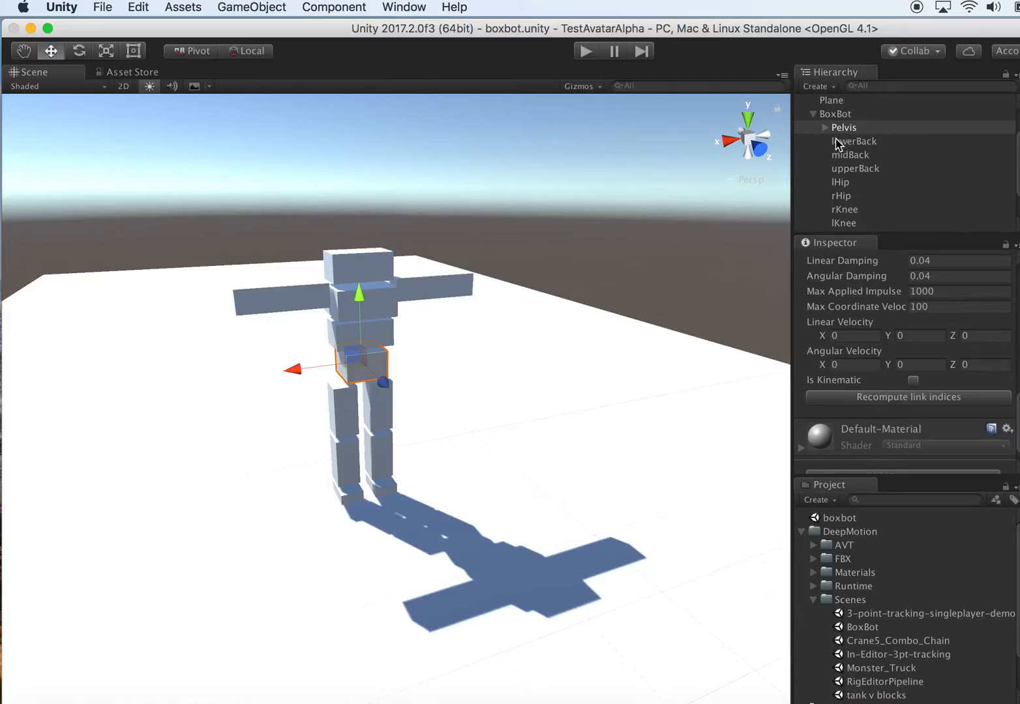
mouse_move(727, 183)
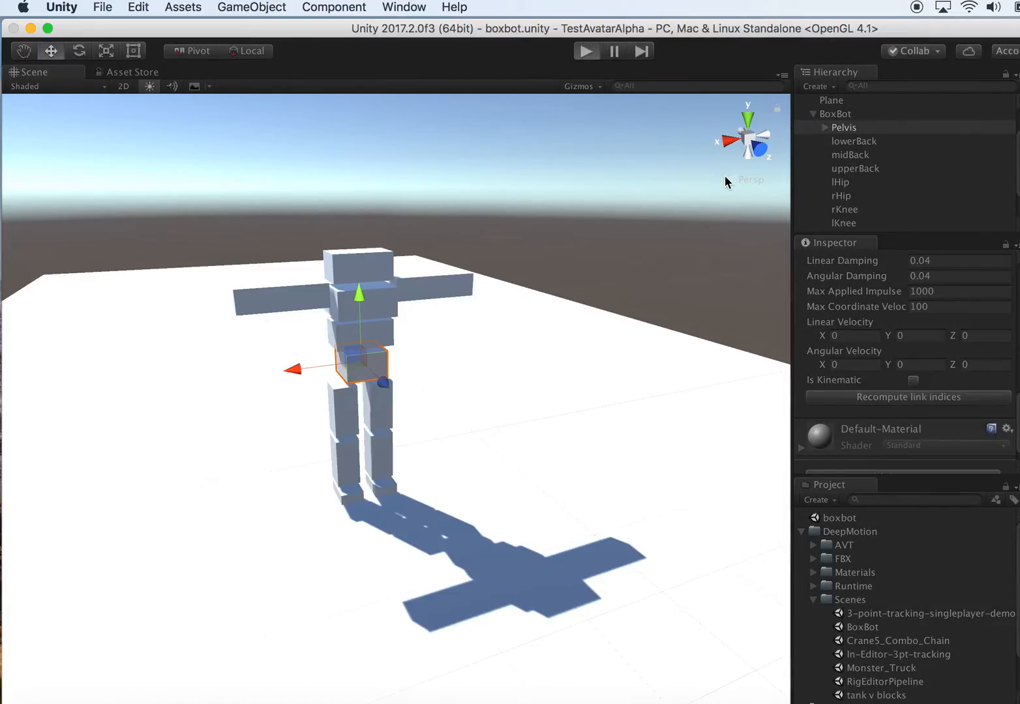
click(585, 51)
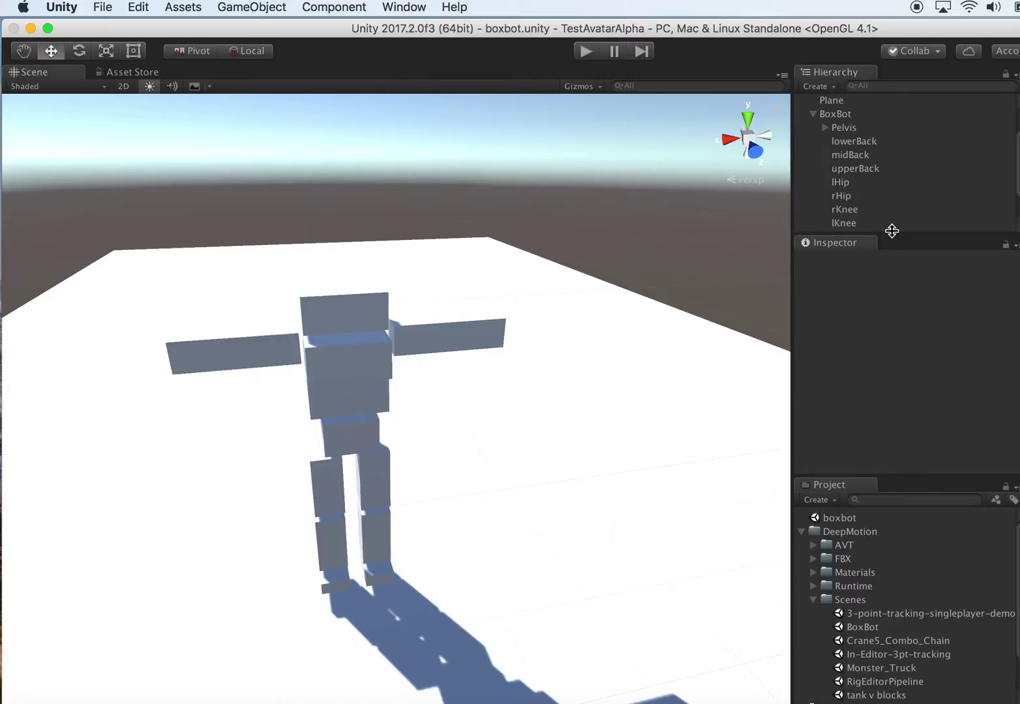
- Duplicate lShoulder and shrink the copy into a hand block at the arm's end
click(852, 319)
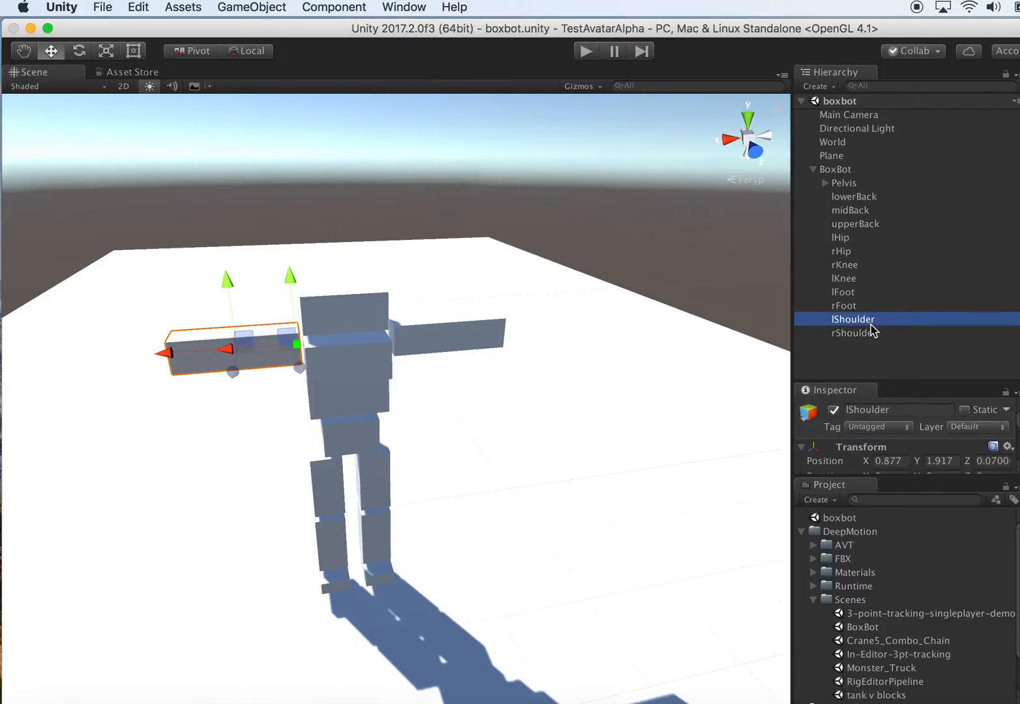
mouse_move(861, 334)
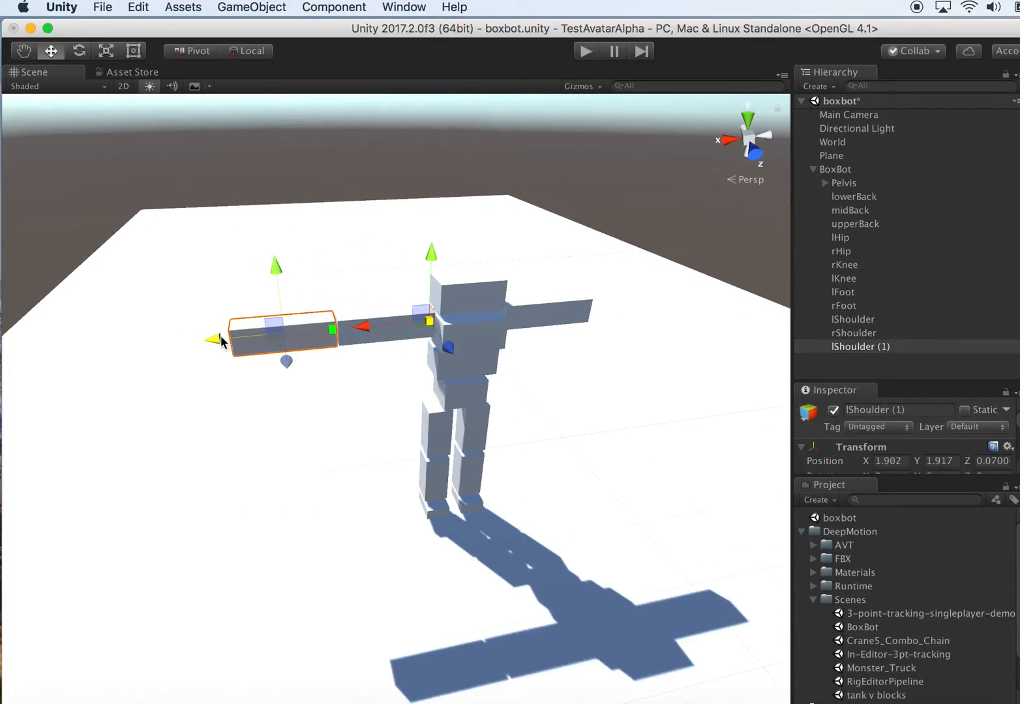
click(105, 51)
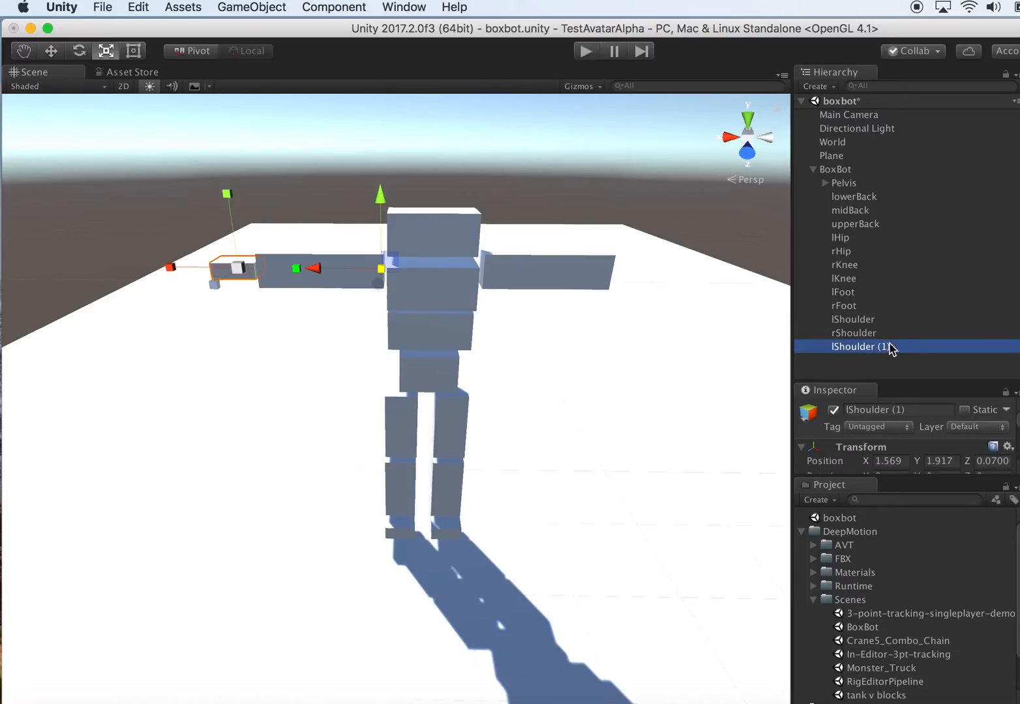
- Rename the hand copies to lHand and rHand and view their Inspector components
double_click(861, 347)
text(lHand)
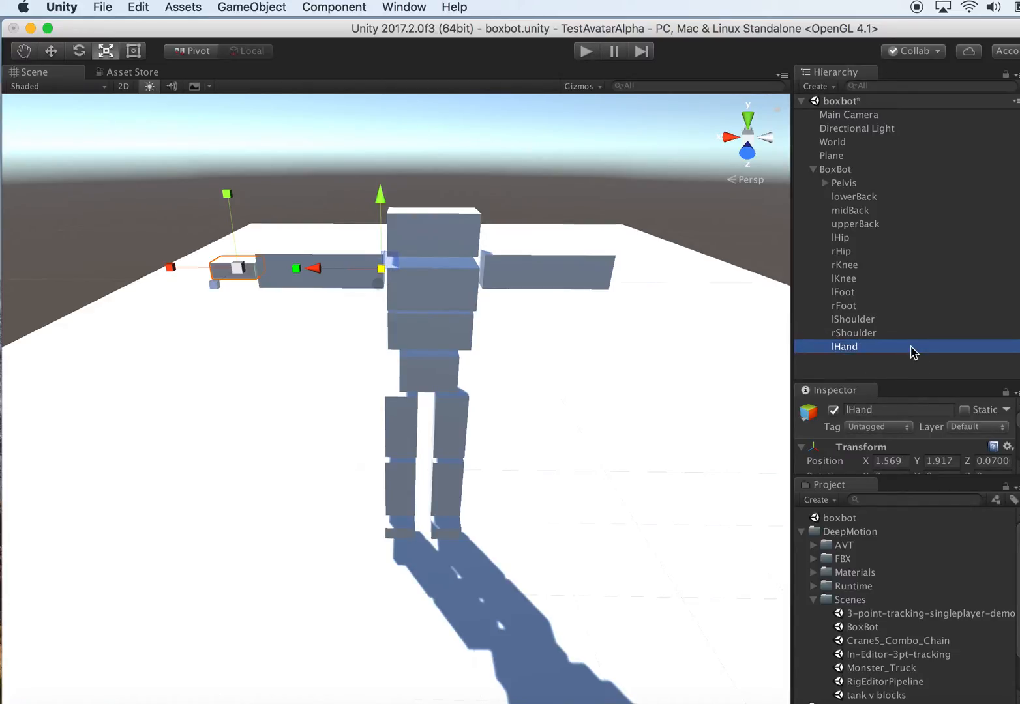
mouse_move(869, 347)
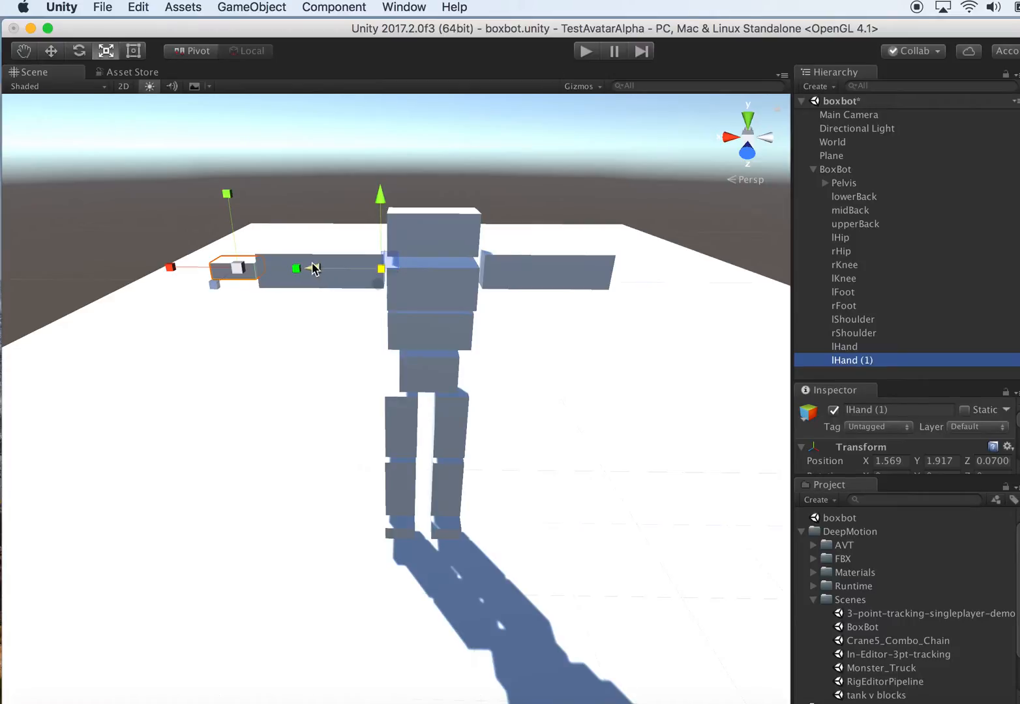
click(50, 51)
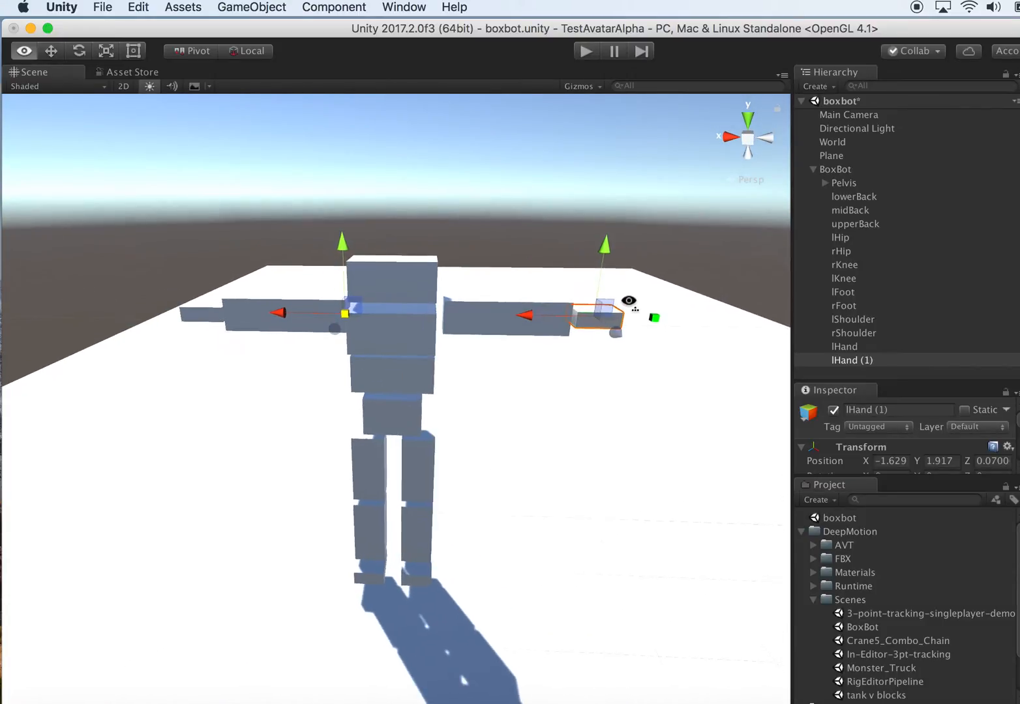
click(852, 360)
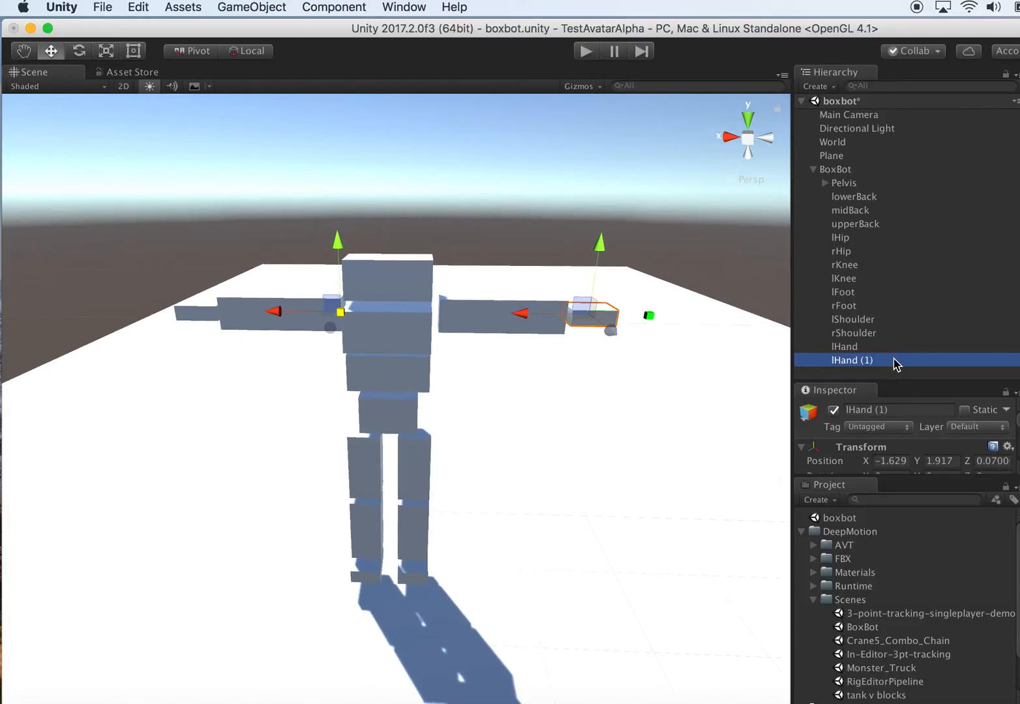
click(846, 360)
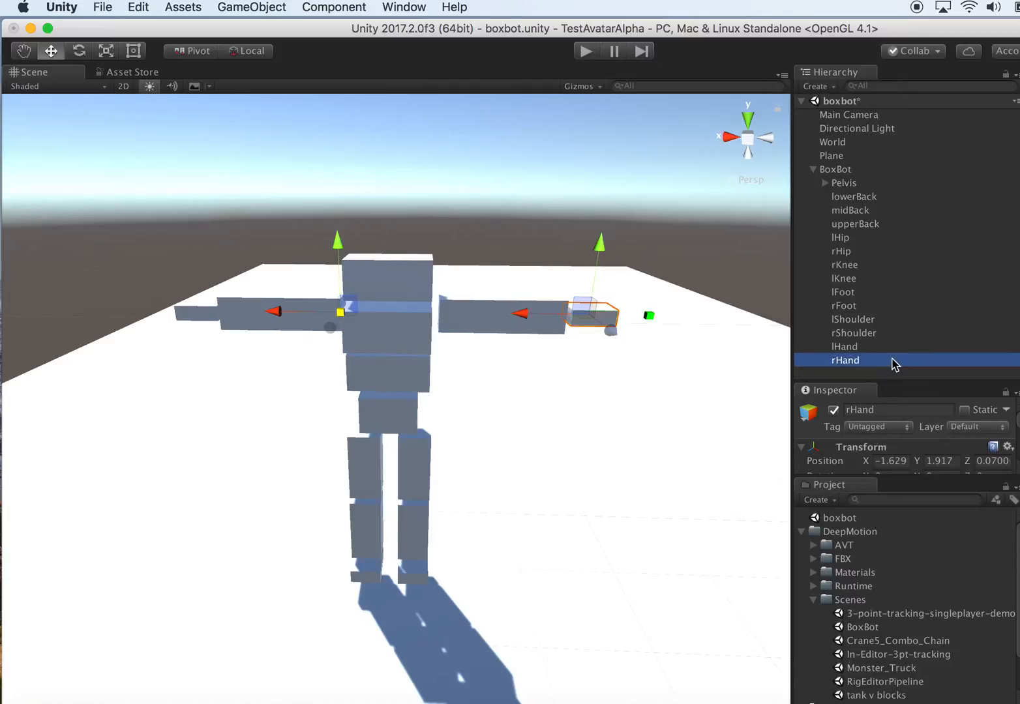
click(844, 346)
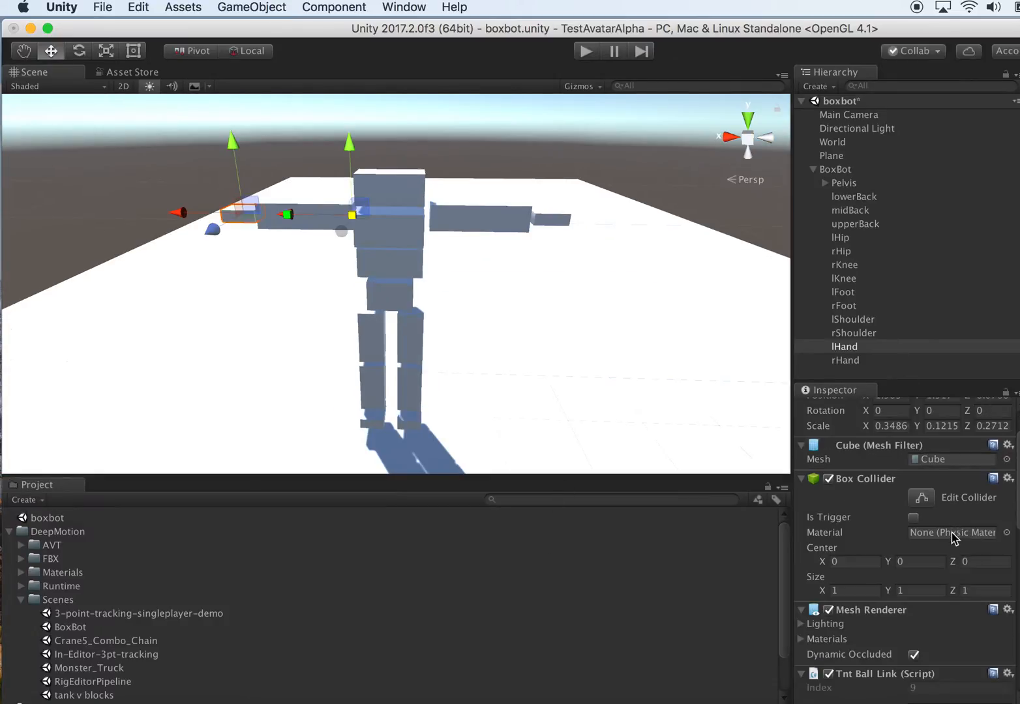
- Set lShoulder as lHand's Tnt Ball Link parent and rShoulder as rHand's
scroll(down, 3)
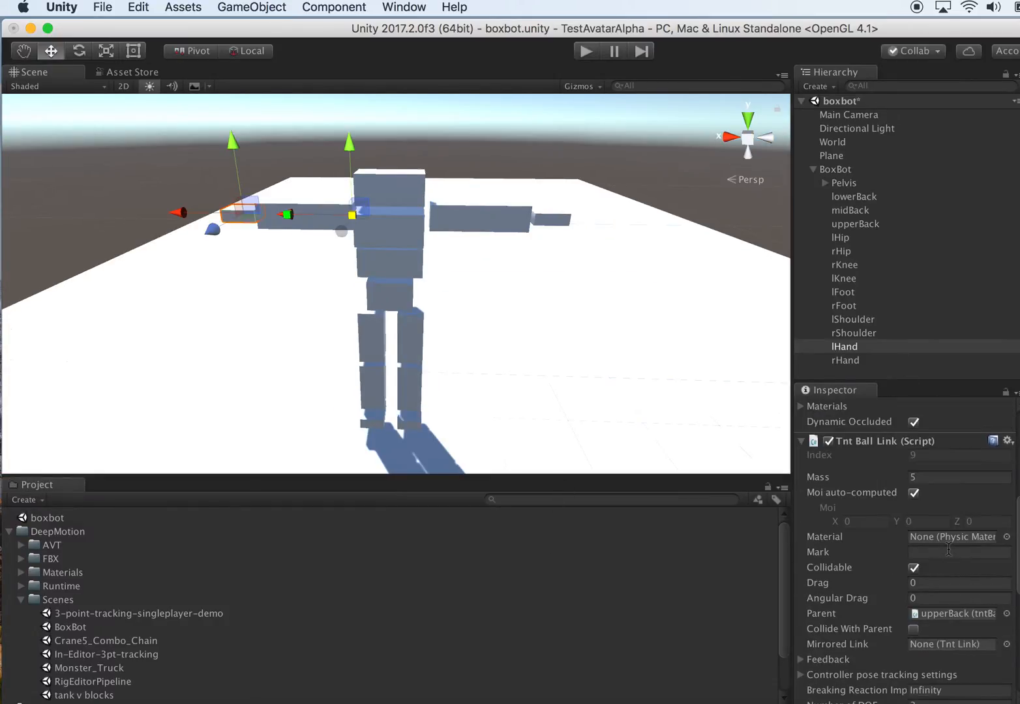
scroll(down, 3)
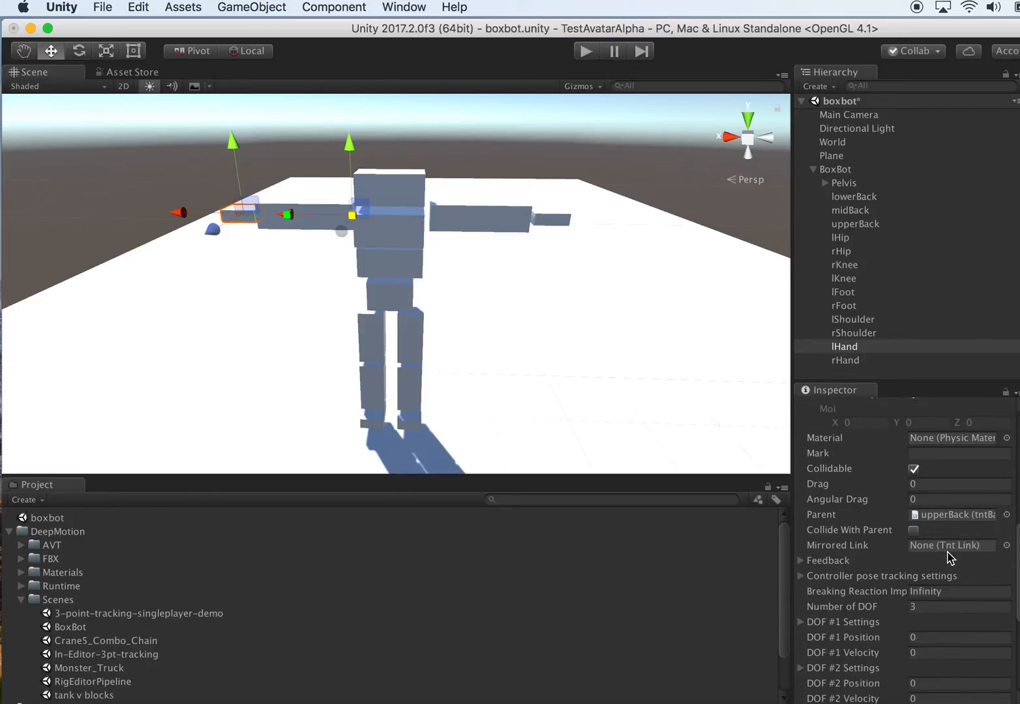
mouse_move(936, 535)
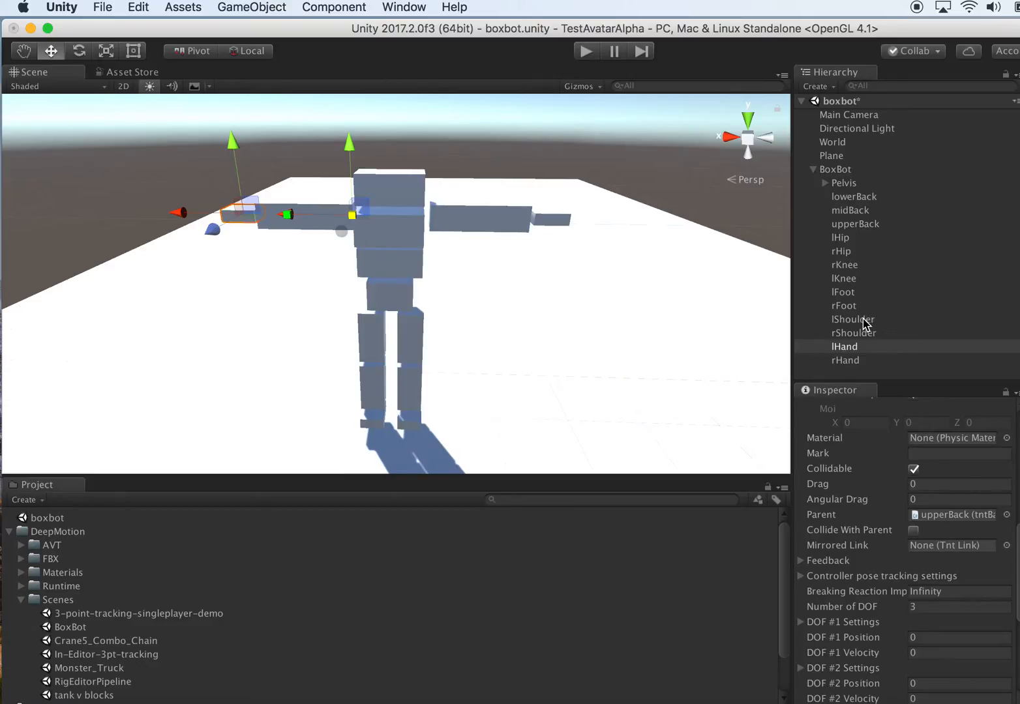
click(844, 346)
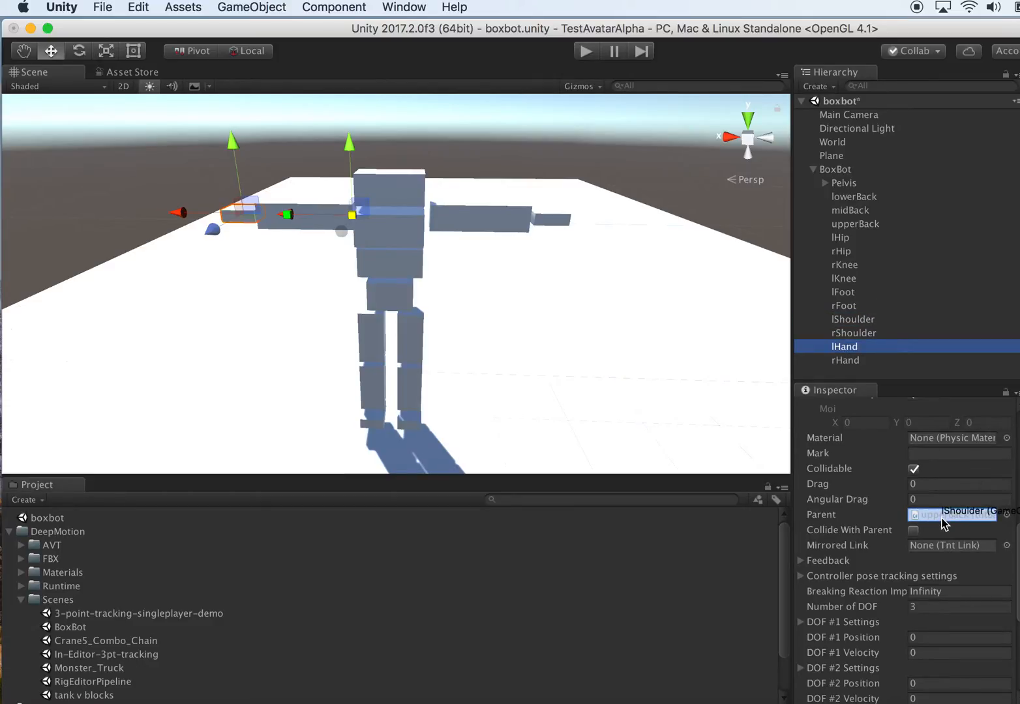
click(853, 333)
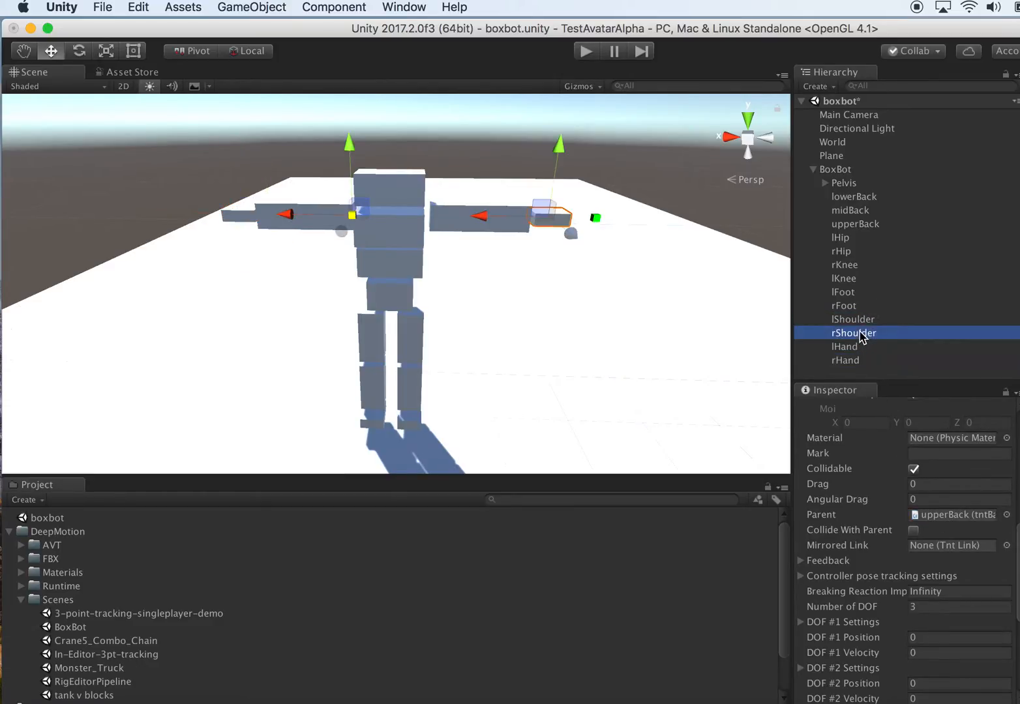
click(846, 360)
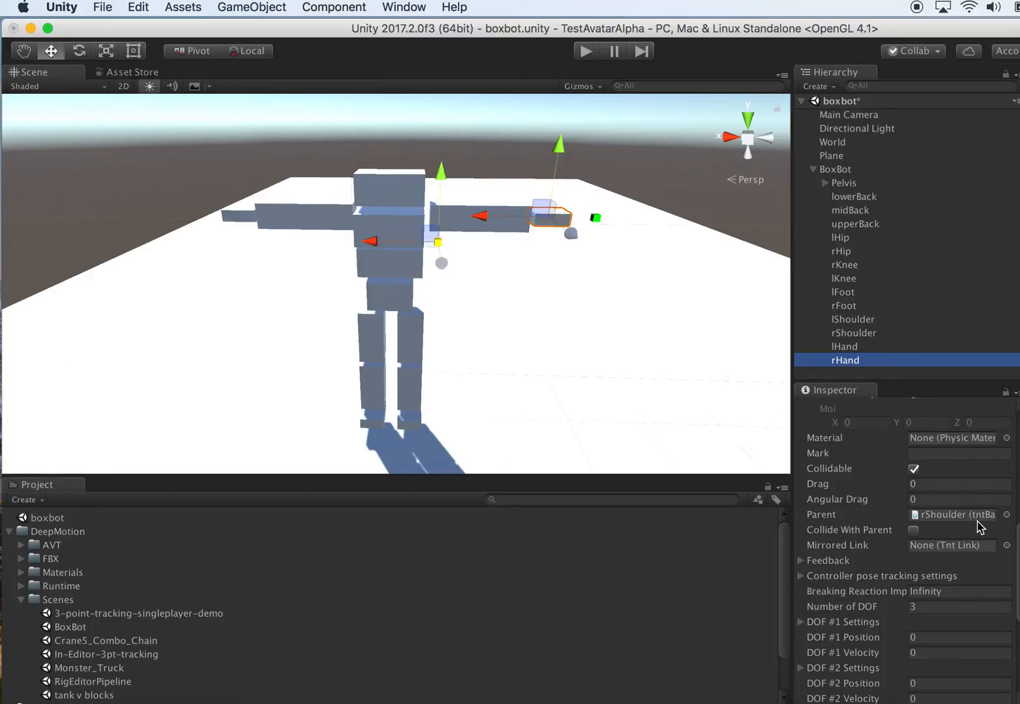
click(845, 346)
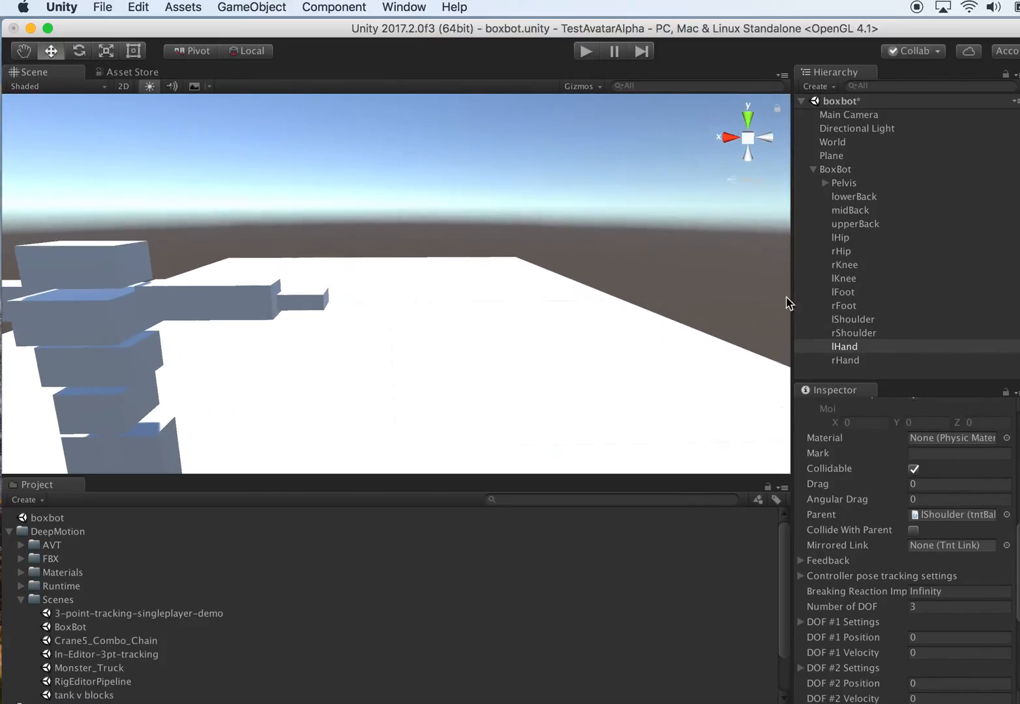
- Multi-select lHand and rHand and set their Tnt Ball Link mass to 1
click(845, 361)
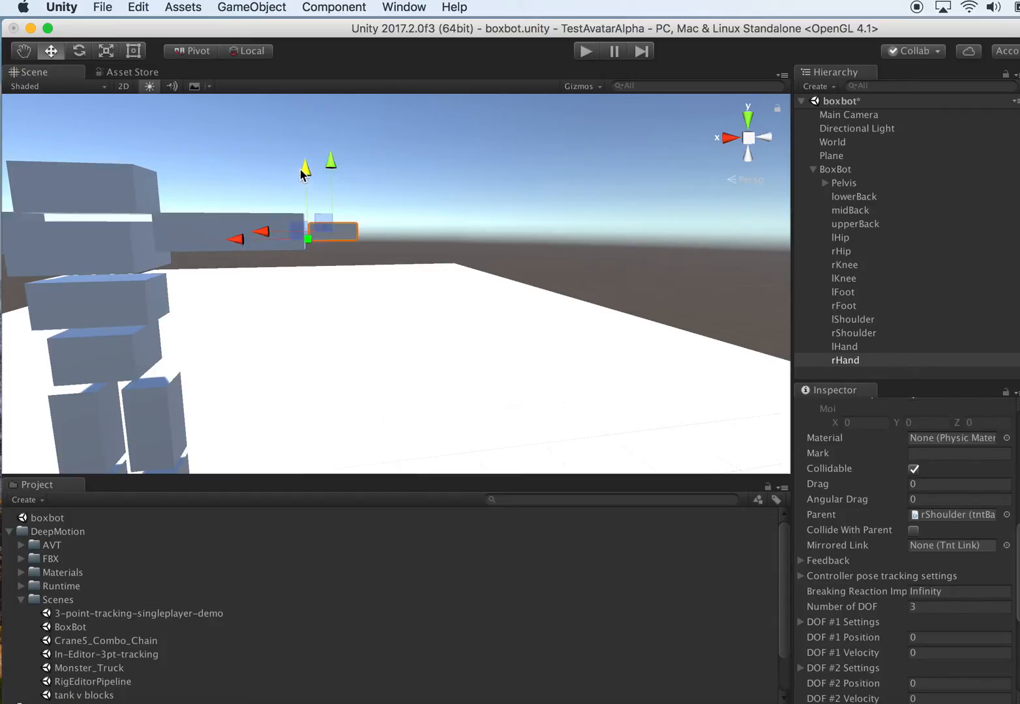
click(846, 346)
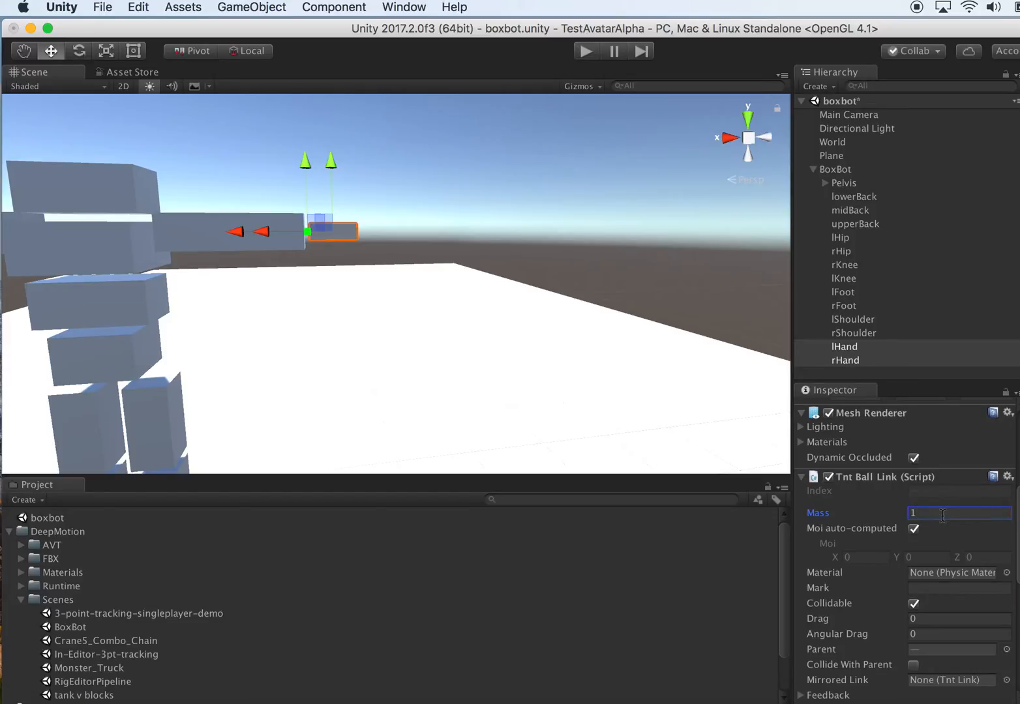
scroll(down, 3)
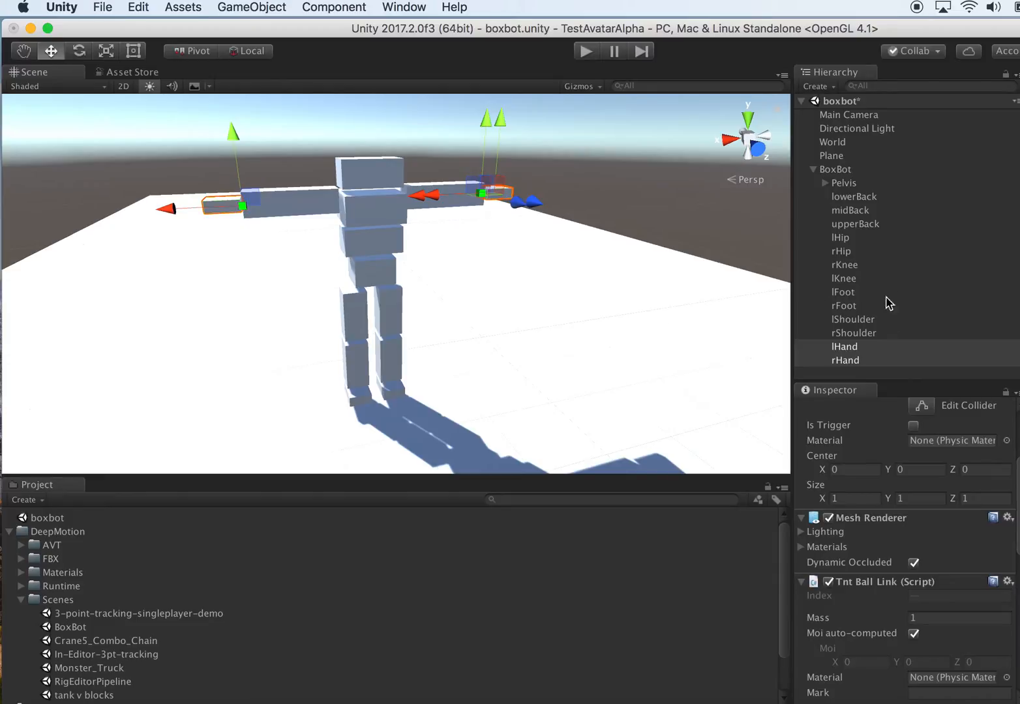
click(845, 347)
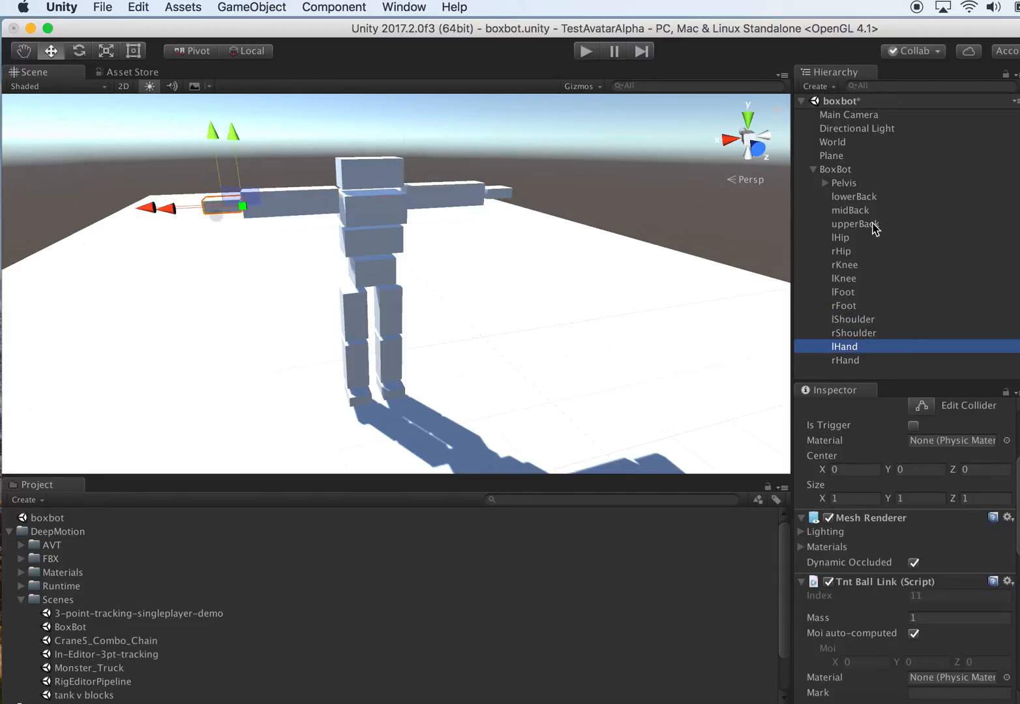
click(844, 182)
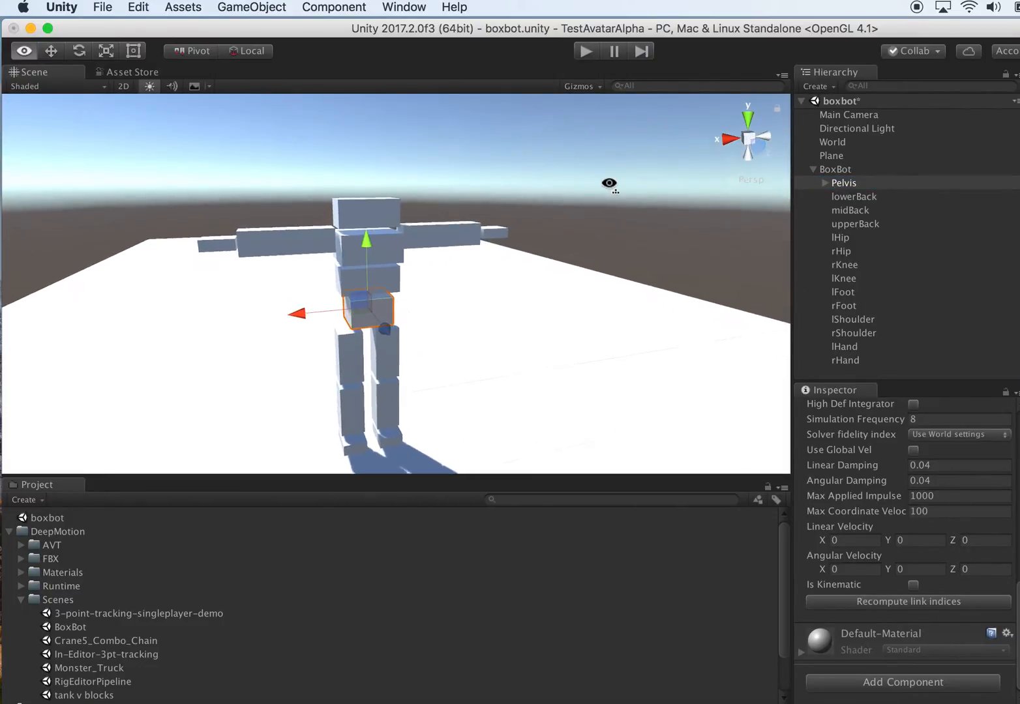
click(854, 197)
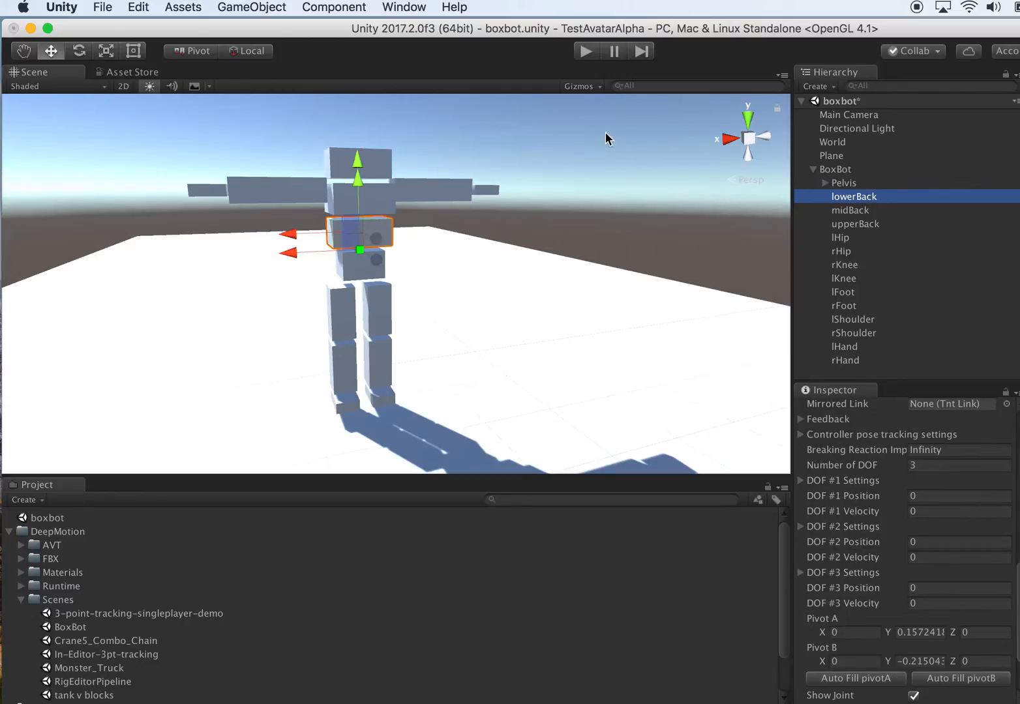
mouse_move(717, 222)
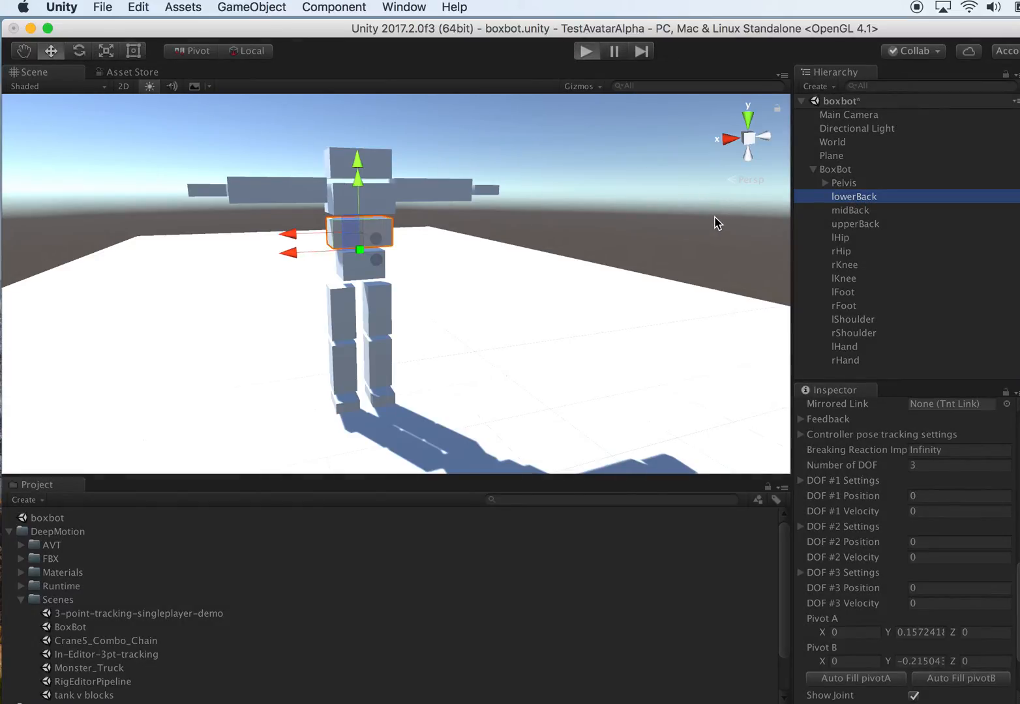
click(586, 51)
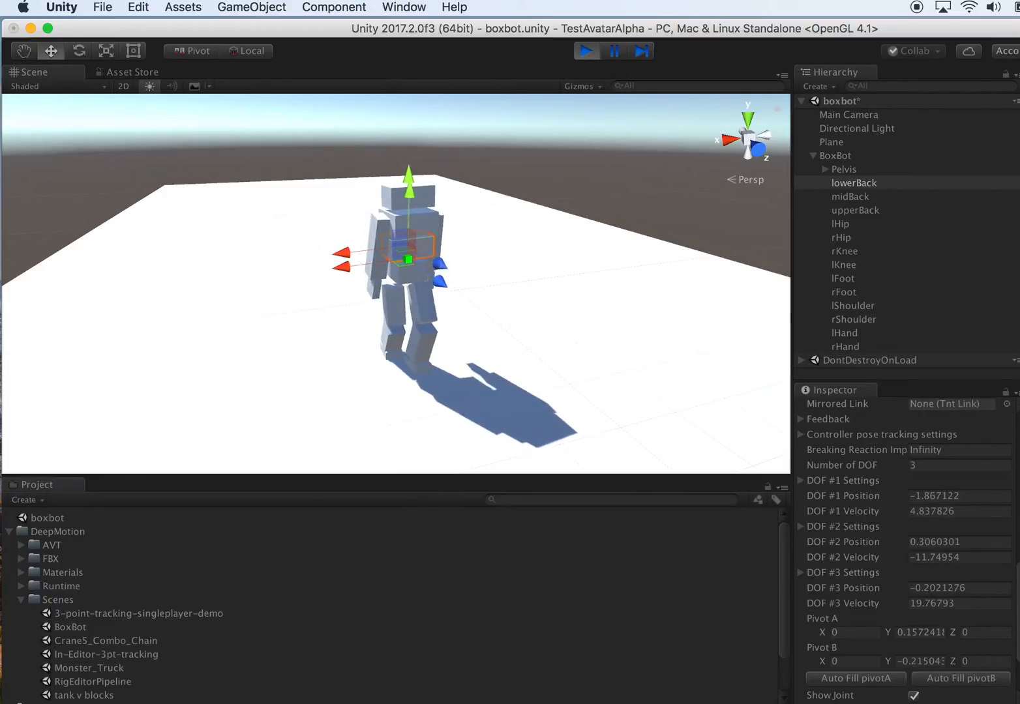
click(585, 51)
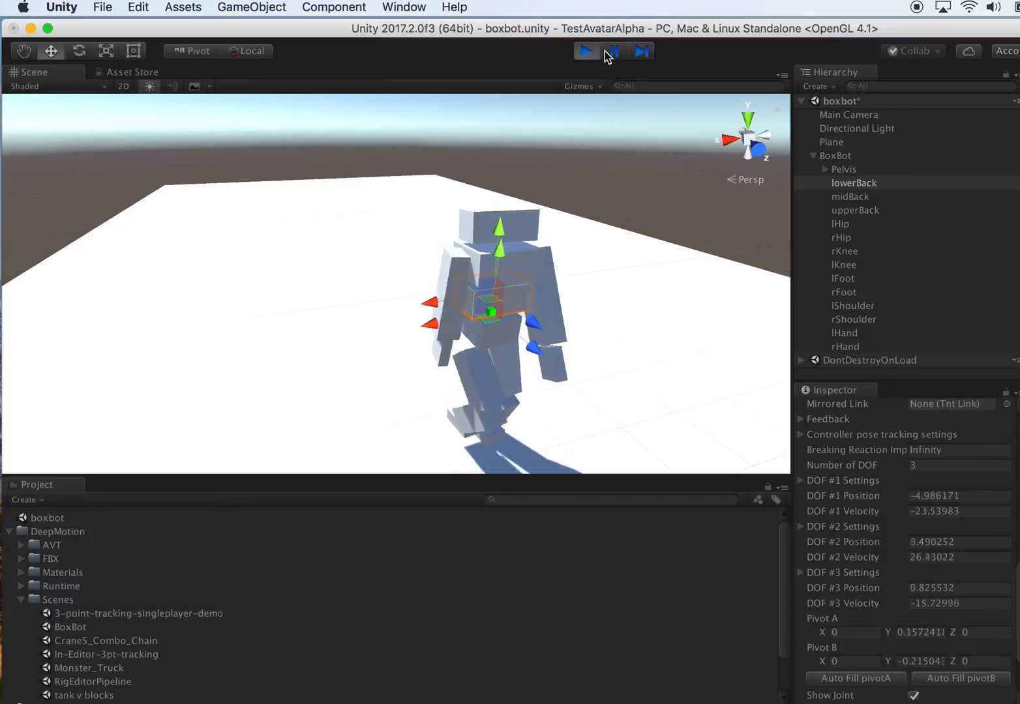
click(585, 51)
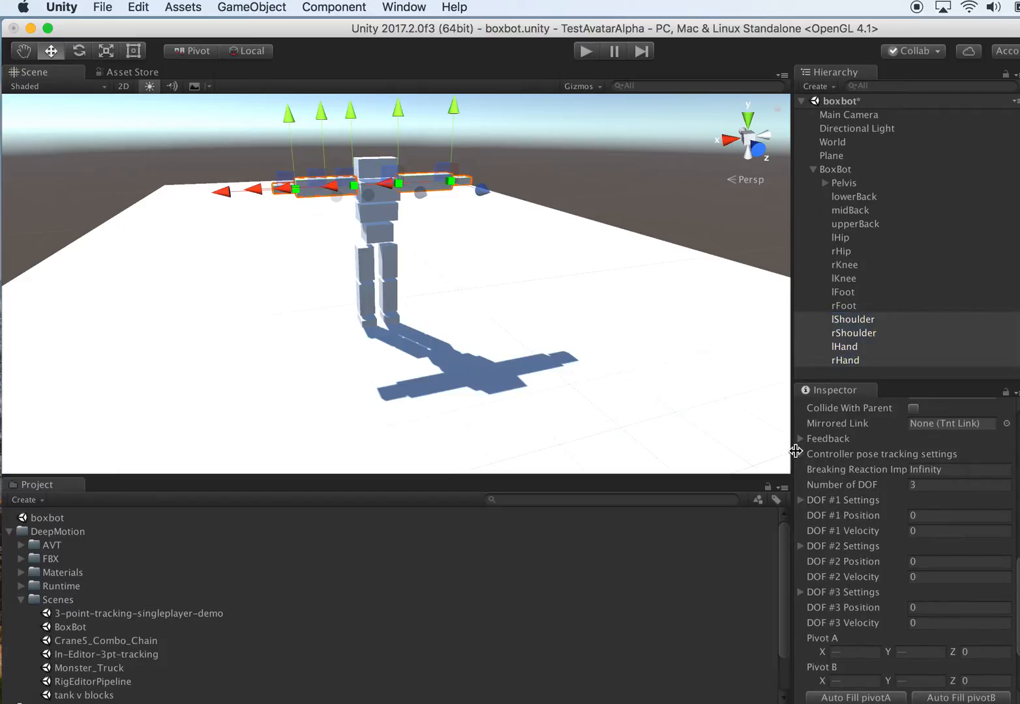
- Set pose-tracking Kd to 1 with Kp 10 for both shoulders and hands
click(803, 454)
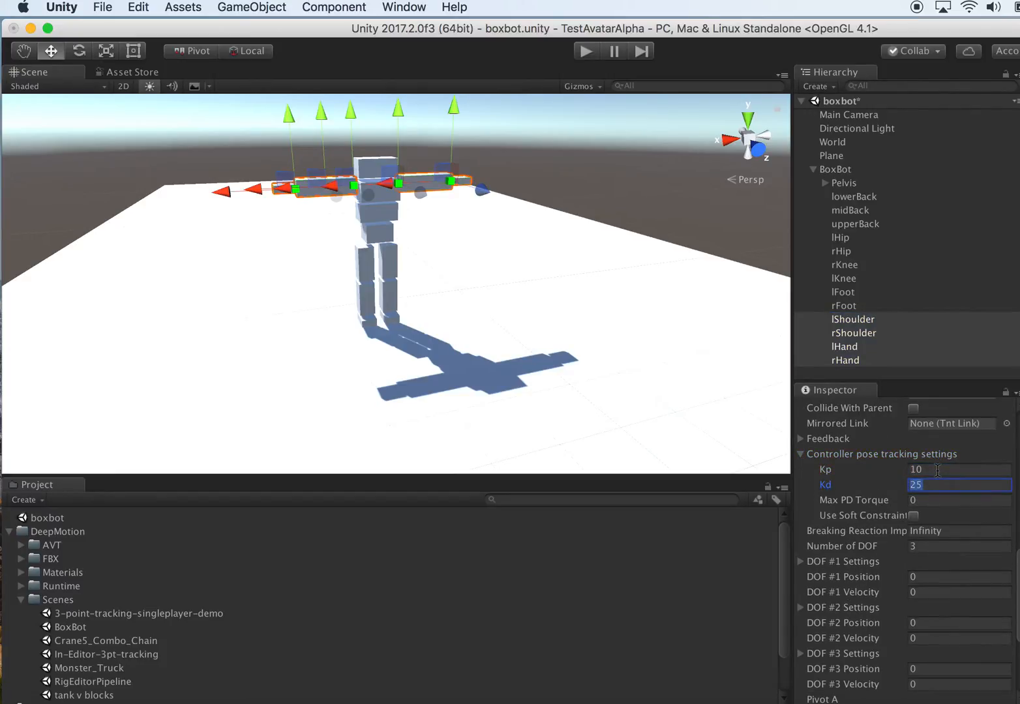
text(1)
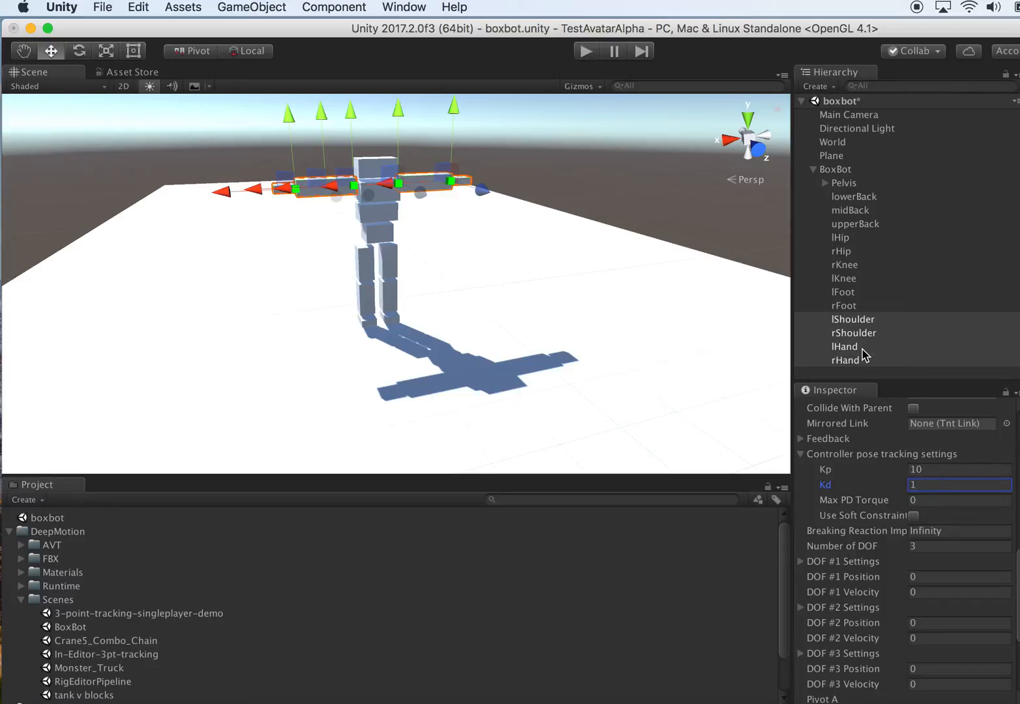
mouse_move(907, 245)
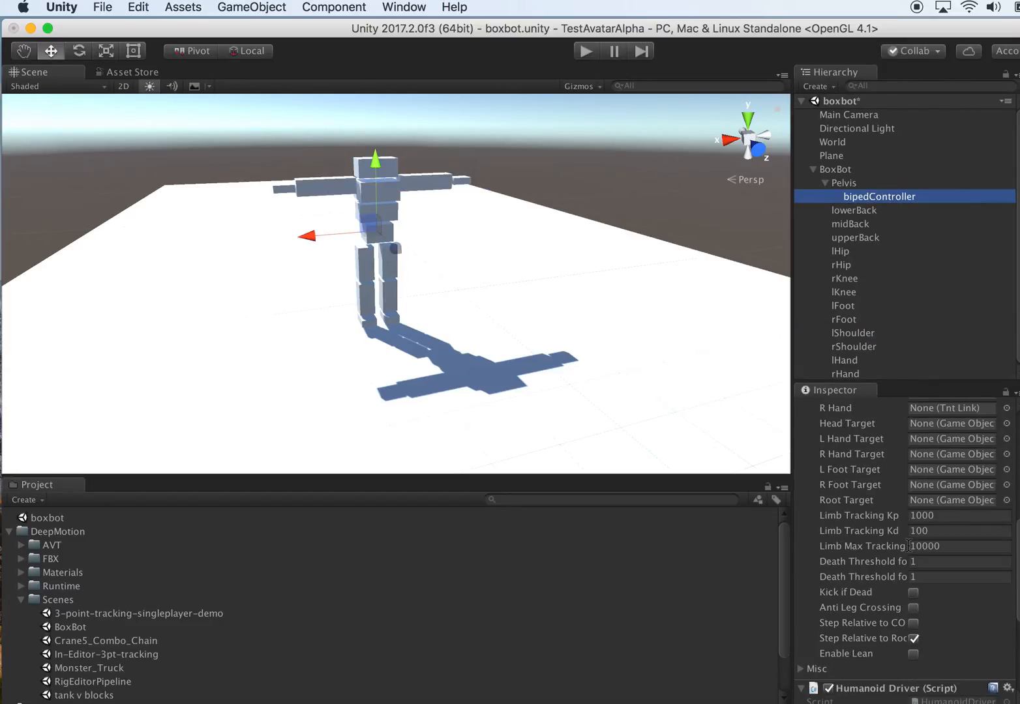
scroll(up, 3)
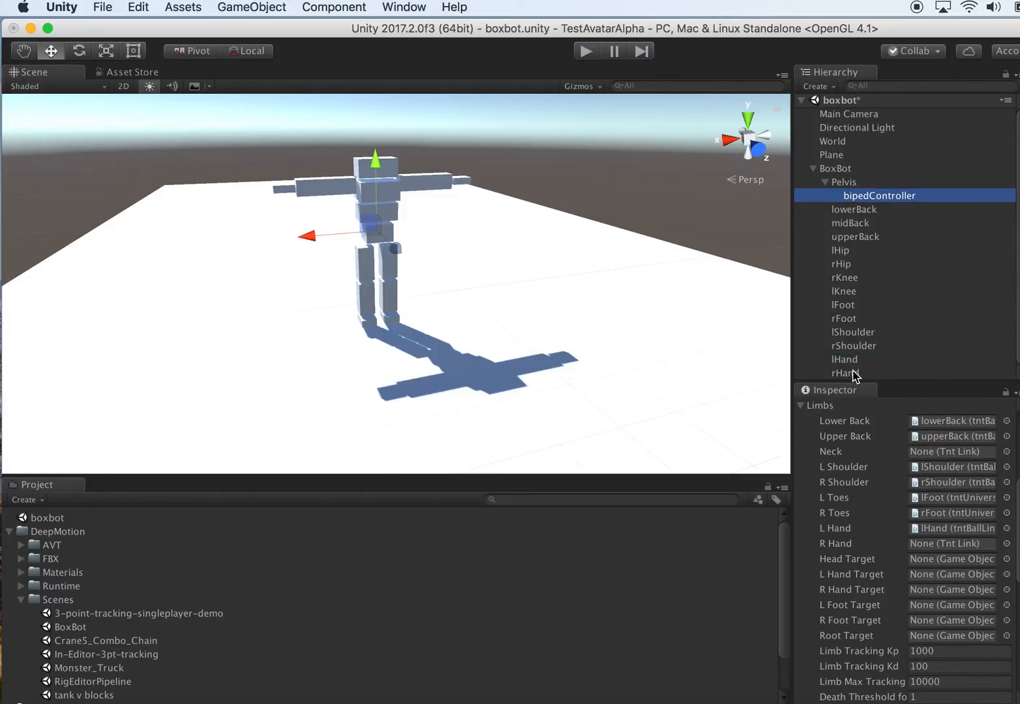
- Fill bipedController's hand slots with lHand and rHand, then duplicate upperBack as a head block
scroll(up, 3)
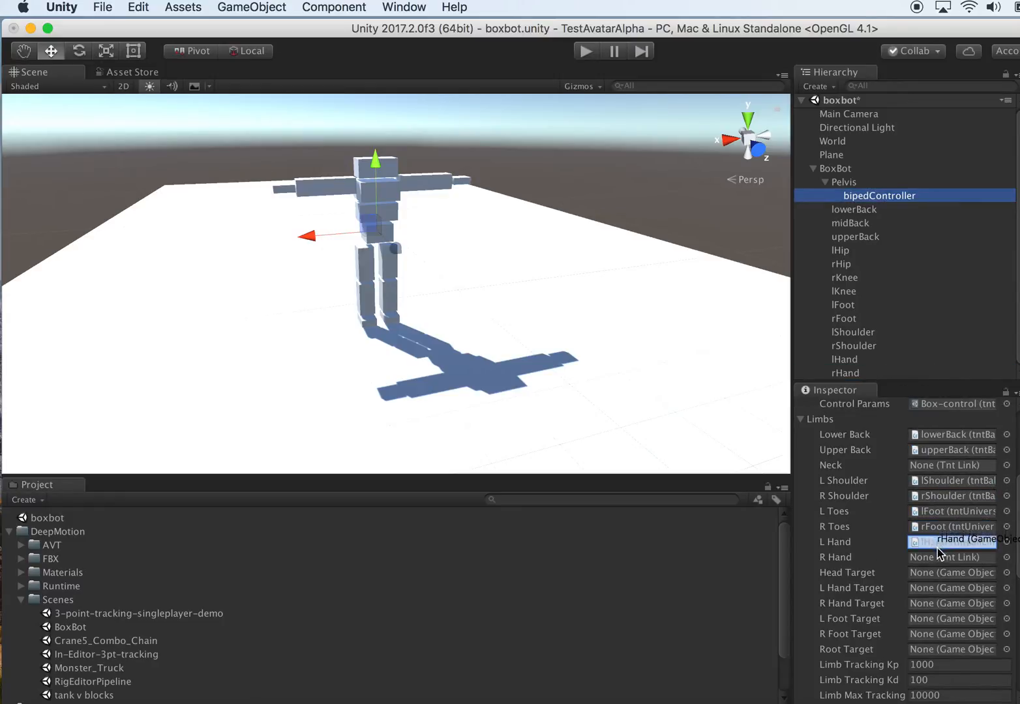
click(952, 542)
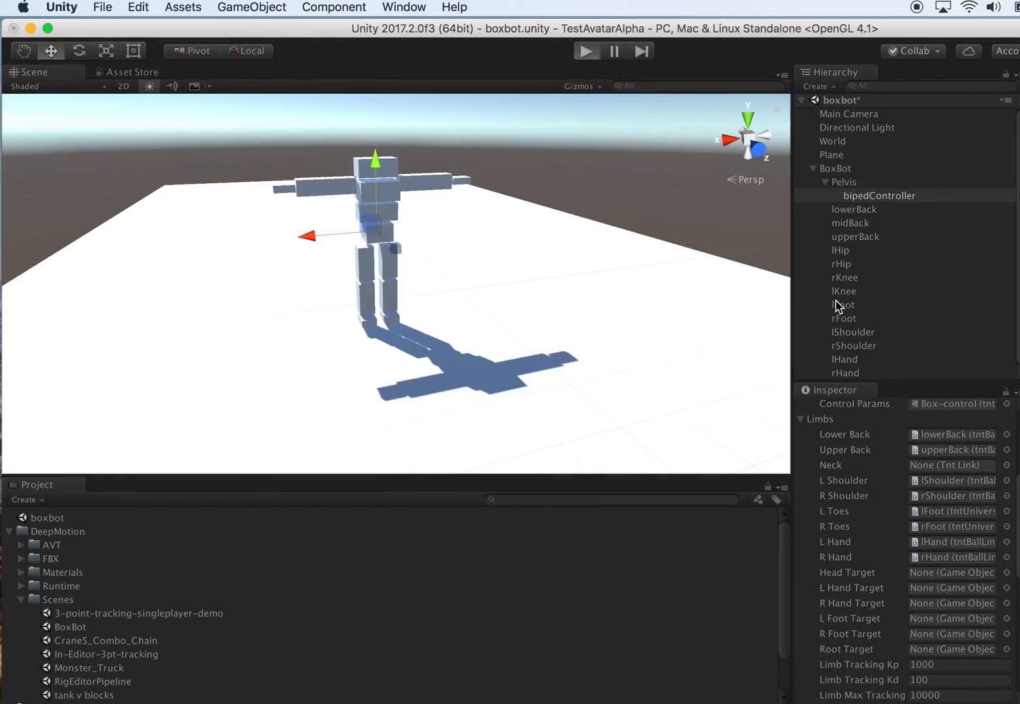
click(585, 51)
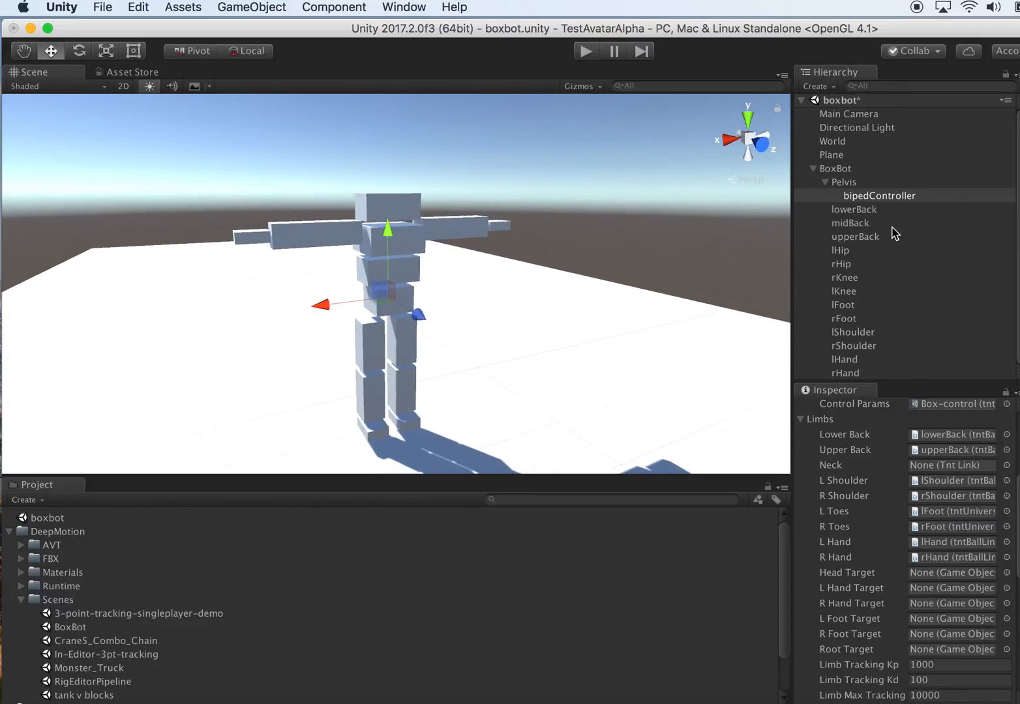
click(855, 236)
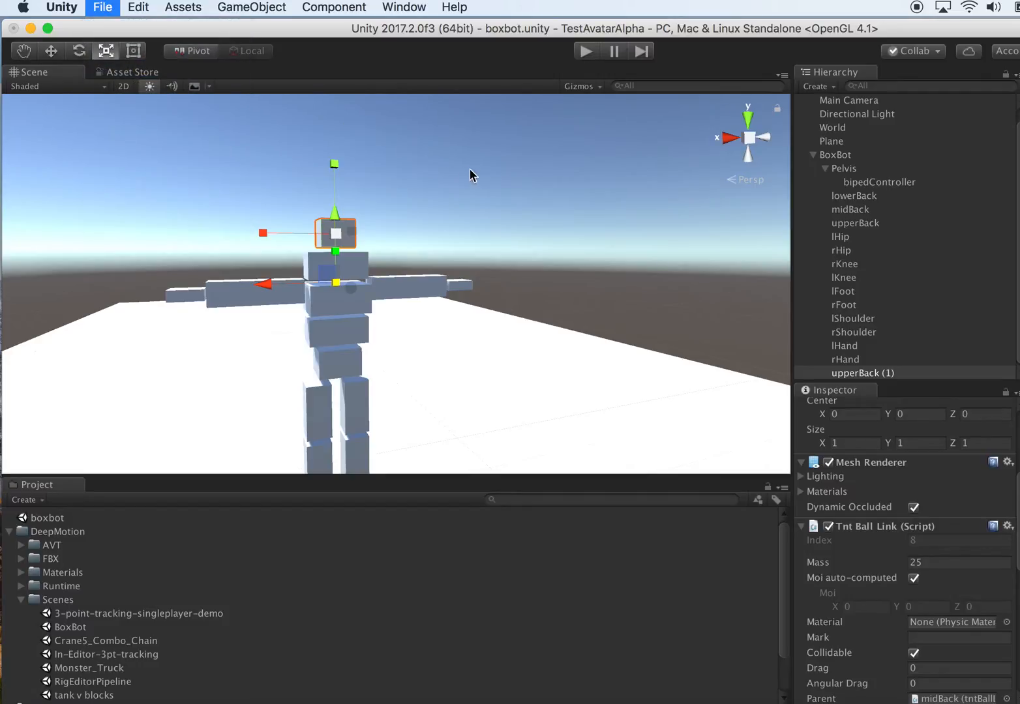
- Rename upperBack (1) to head, set its mass to 5, and adjust Pivot A
click(862, 372)
text(head)
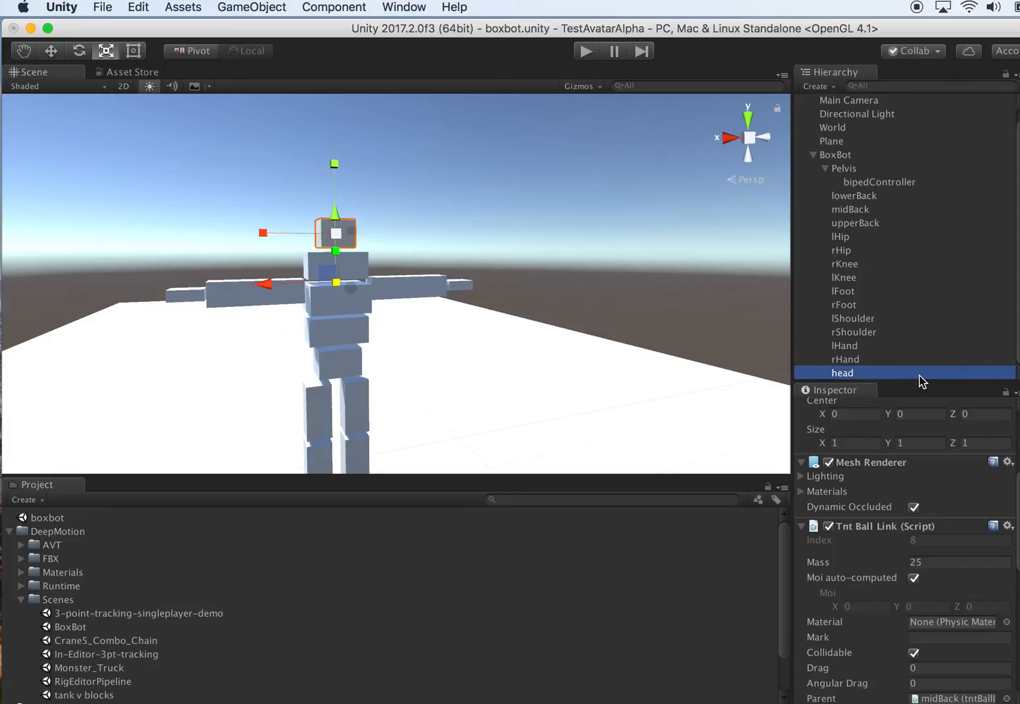
scroll(down, 3)
text(5)
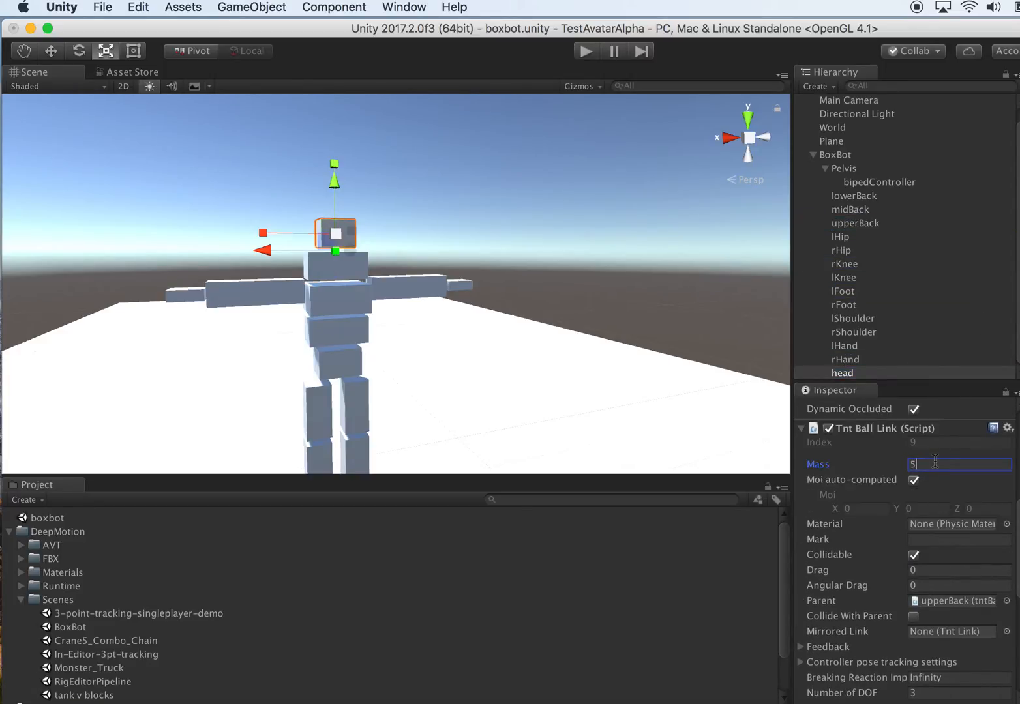
scroll(down, 3)
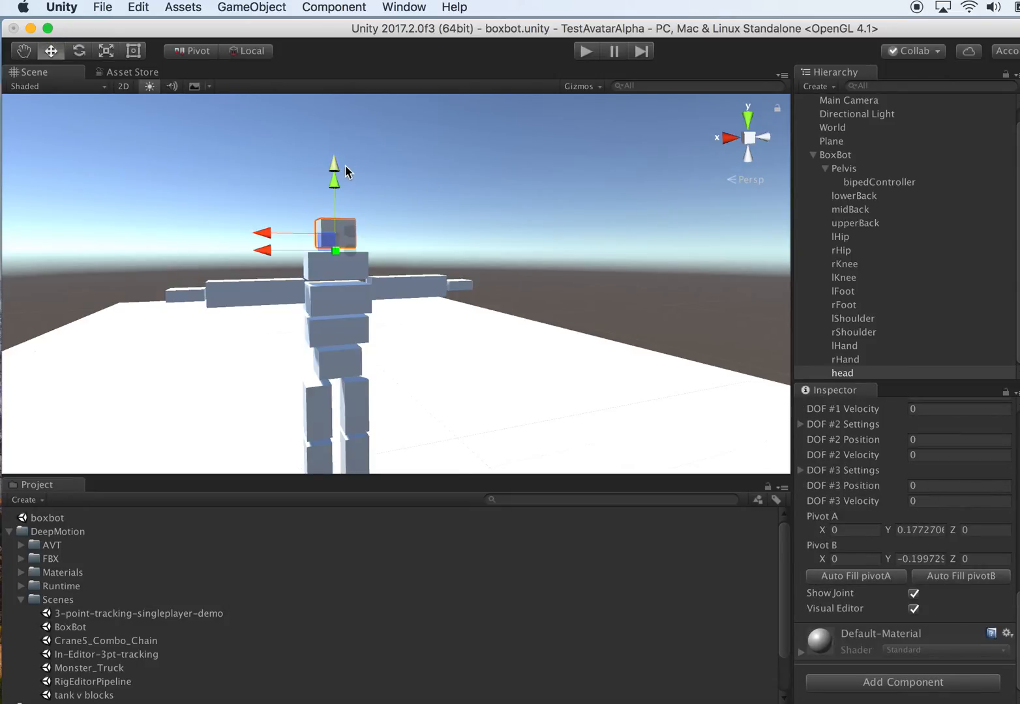
mouse_move(333, 160)
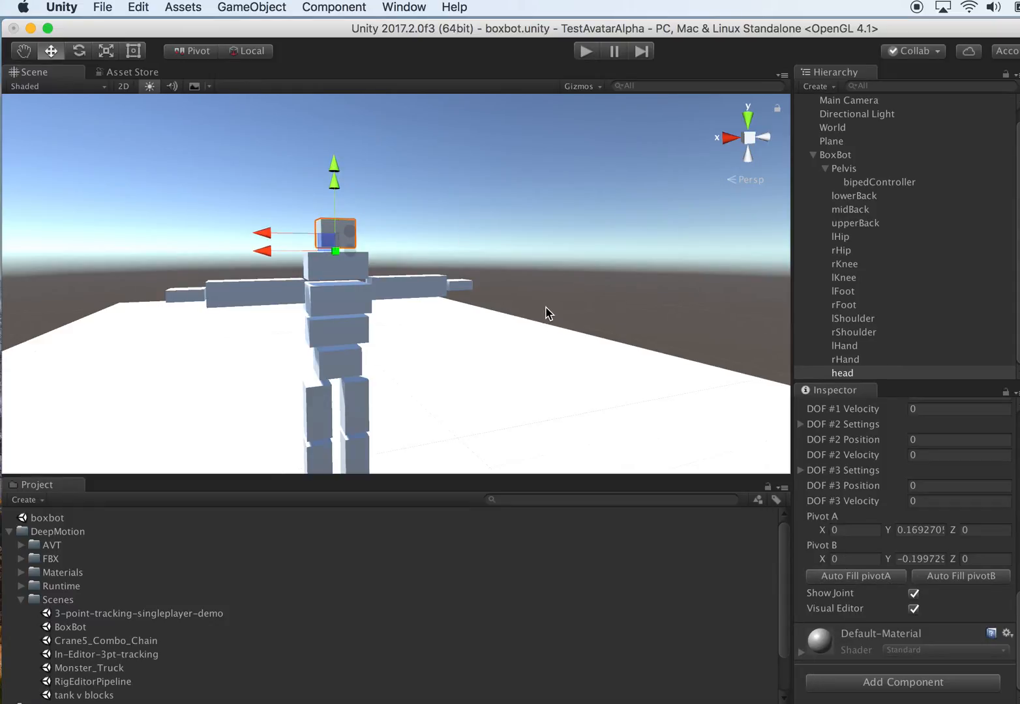
click(879, 182)
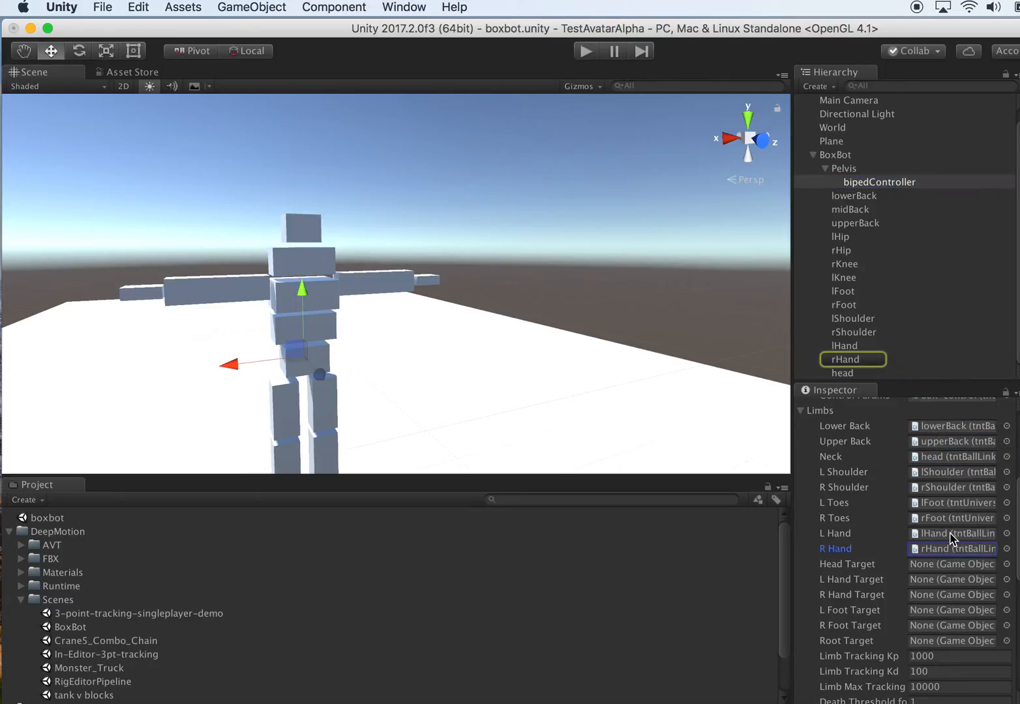
- Ping the controller's R Hand and Upper Back links, then inspect lowerBack, head and Pelvis
click(853, 332)
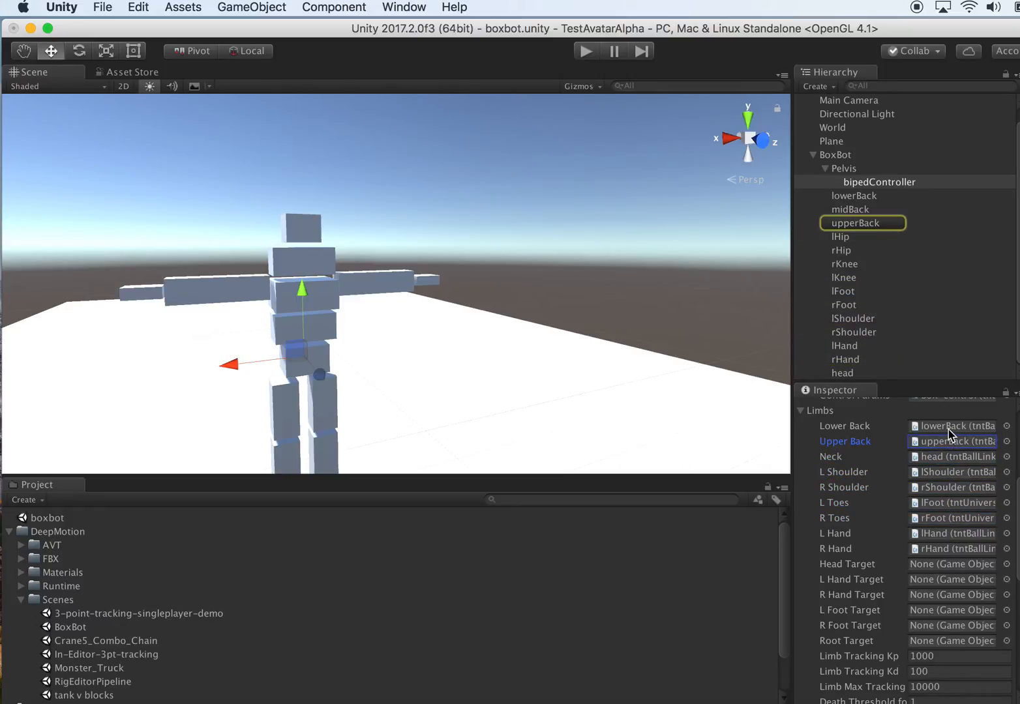
click(854, 195)
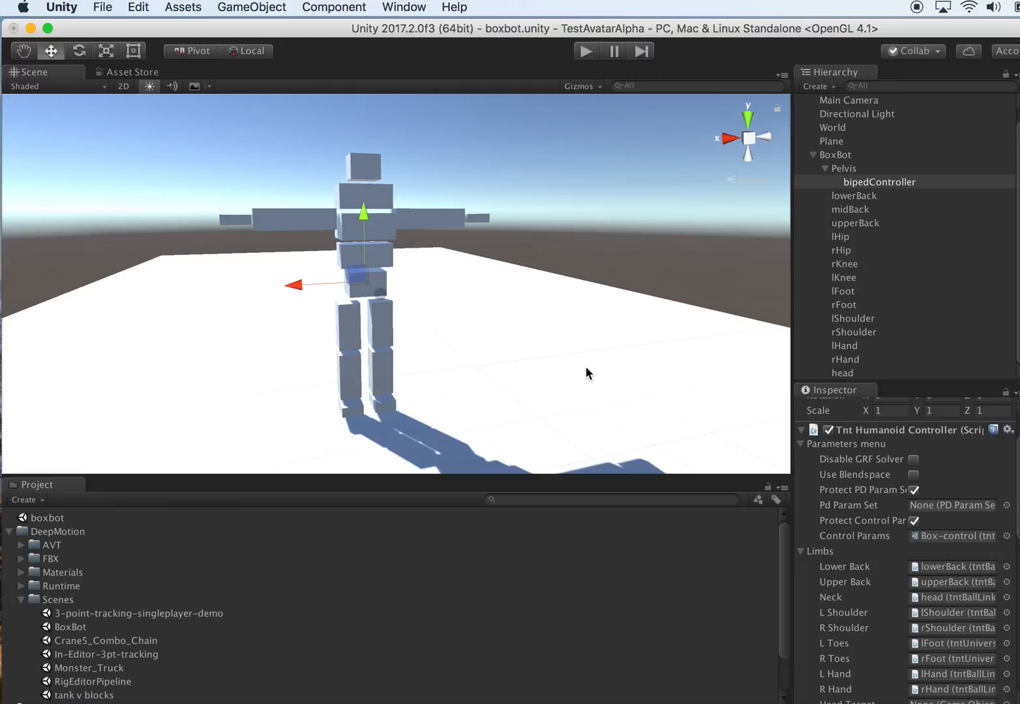
mouse_move(440, 164)
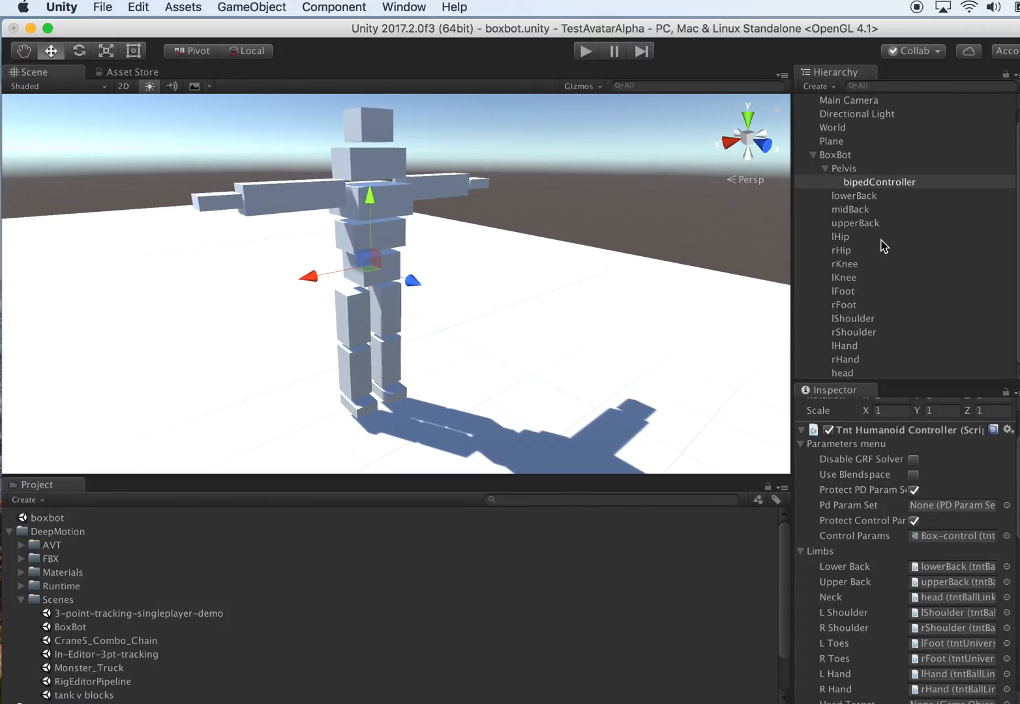
click(854, 196)
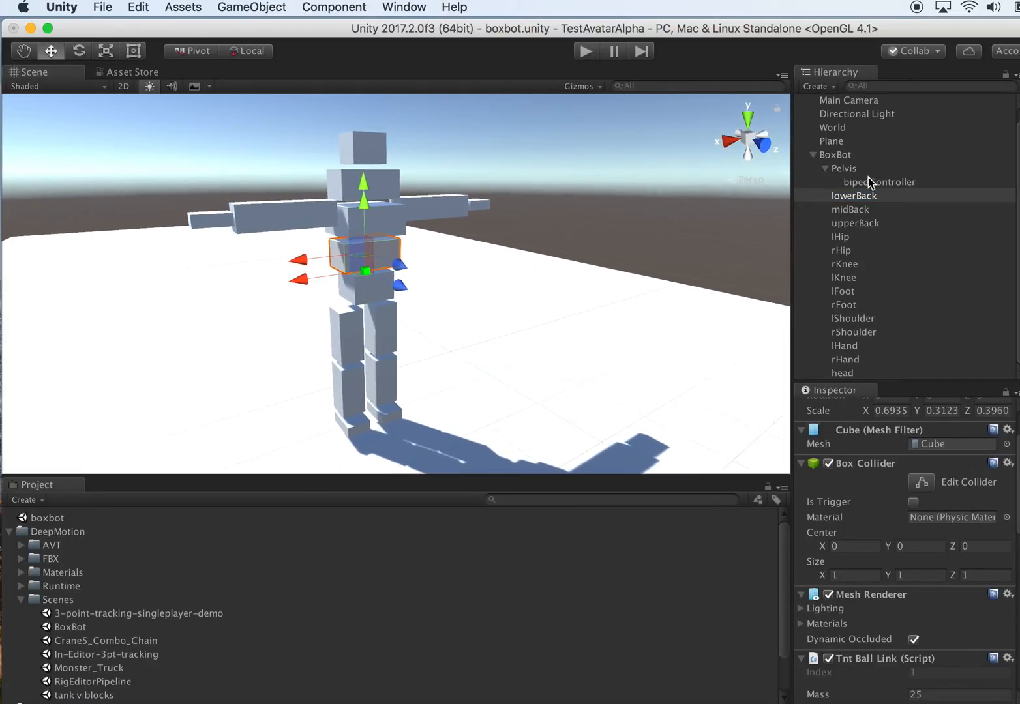
click(844, 168)
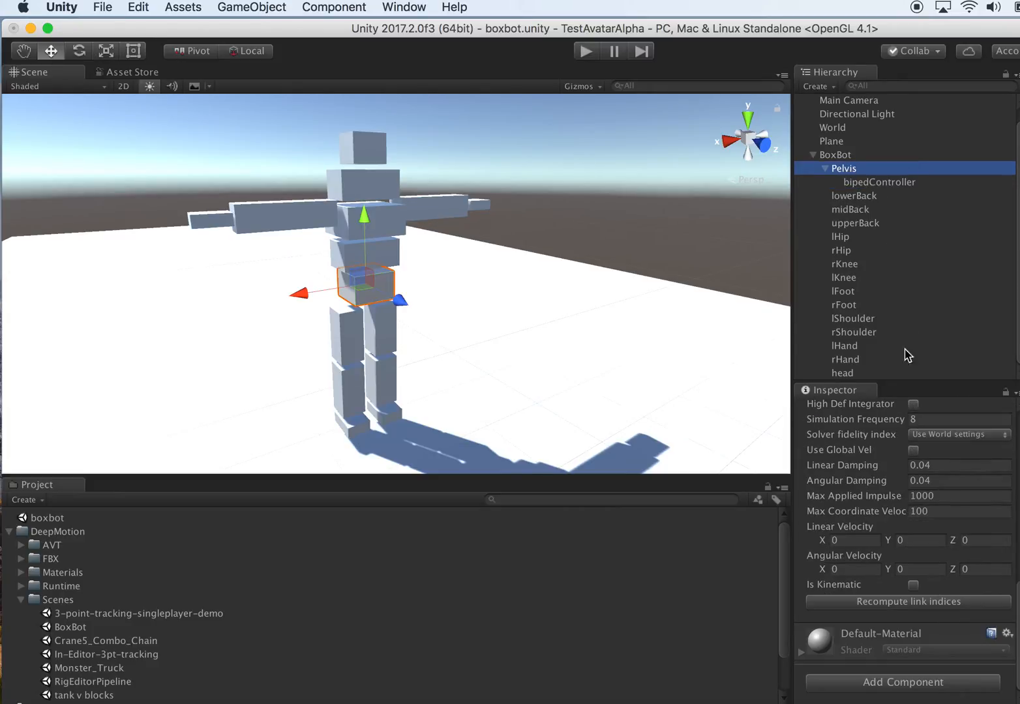
click(843, 372)
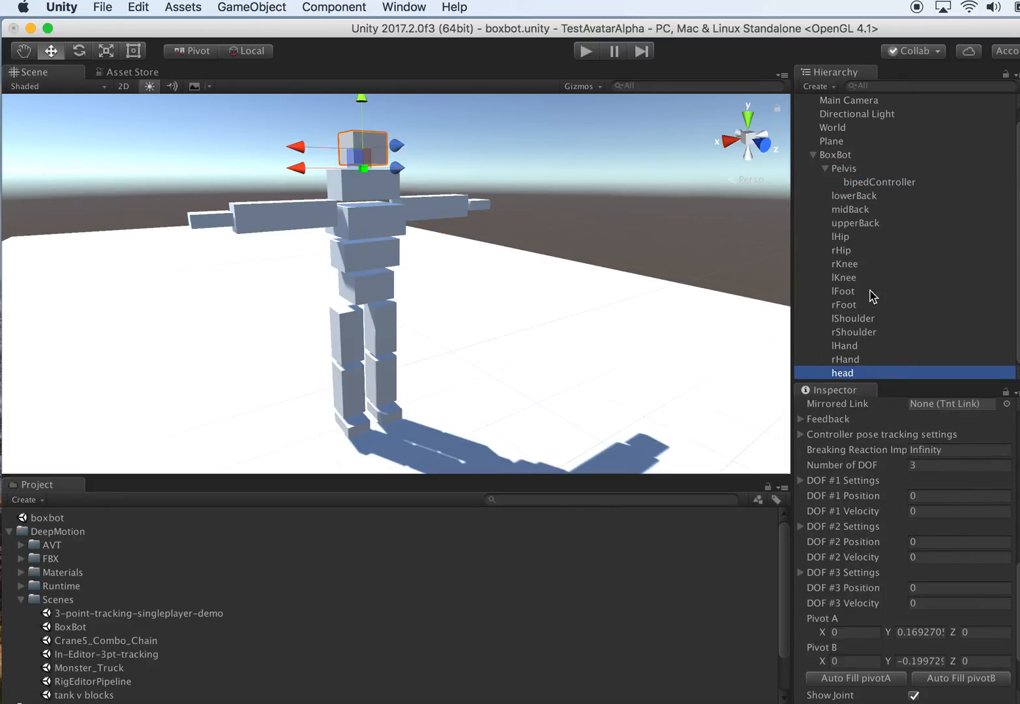
click(843, 168)
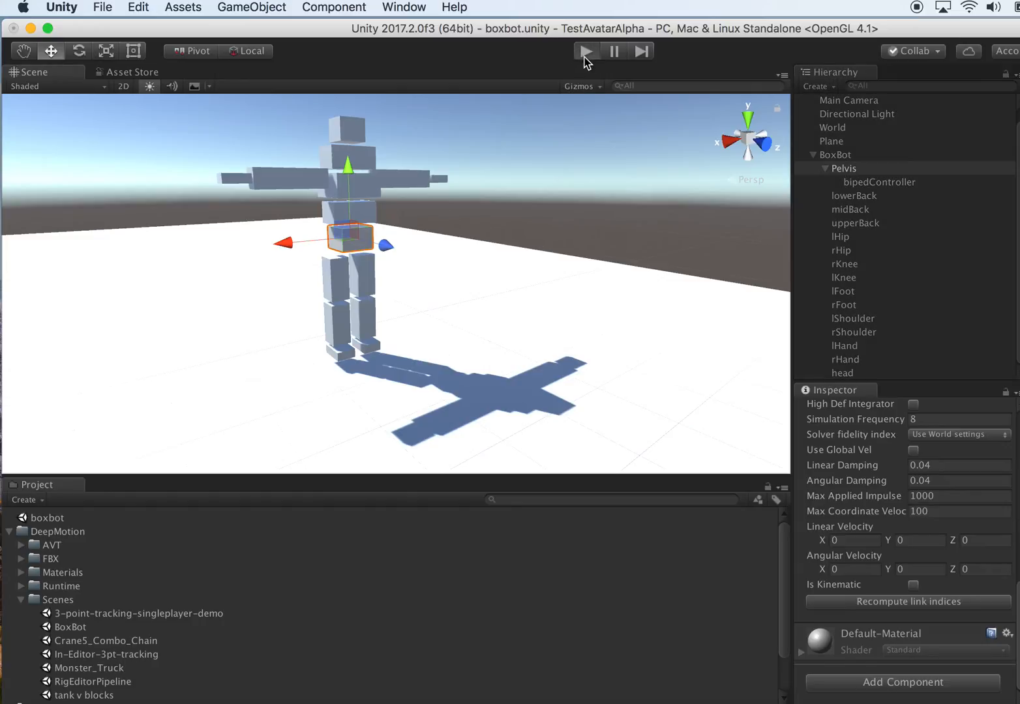
- Enter Play mode and watch BoxBot simulate, ending toppled with desired height 1.38
click(585, 51)
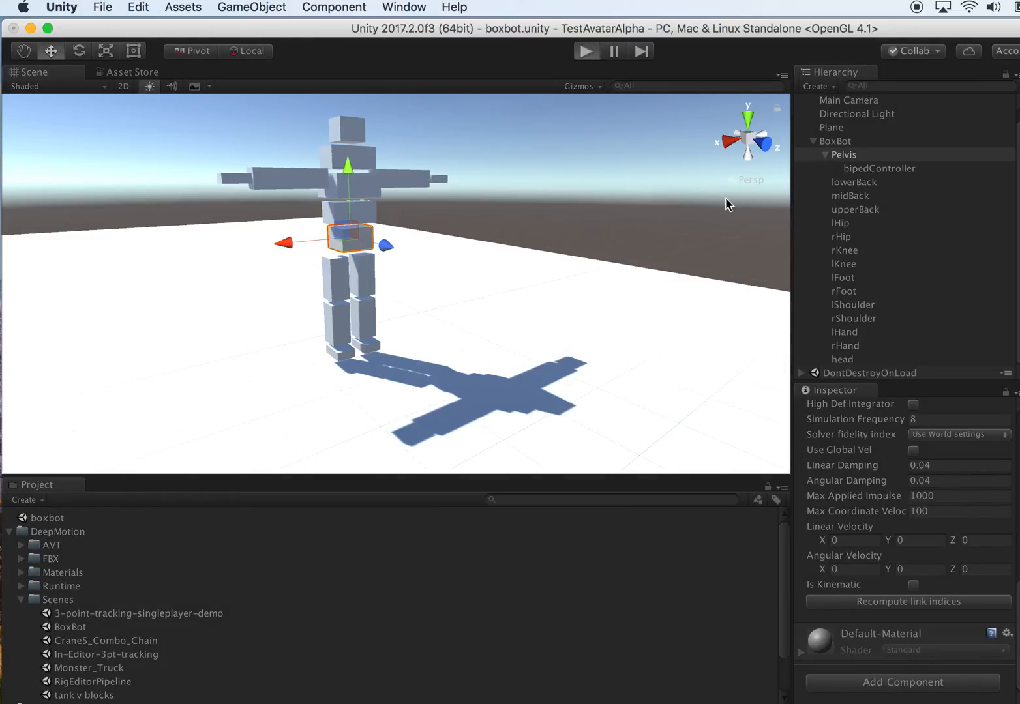
click(586, 51)
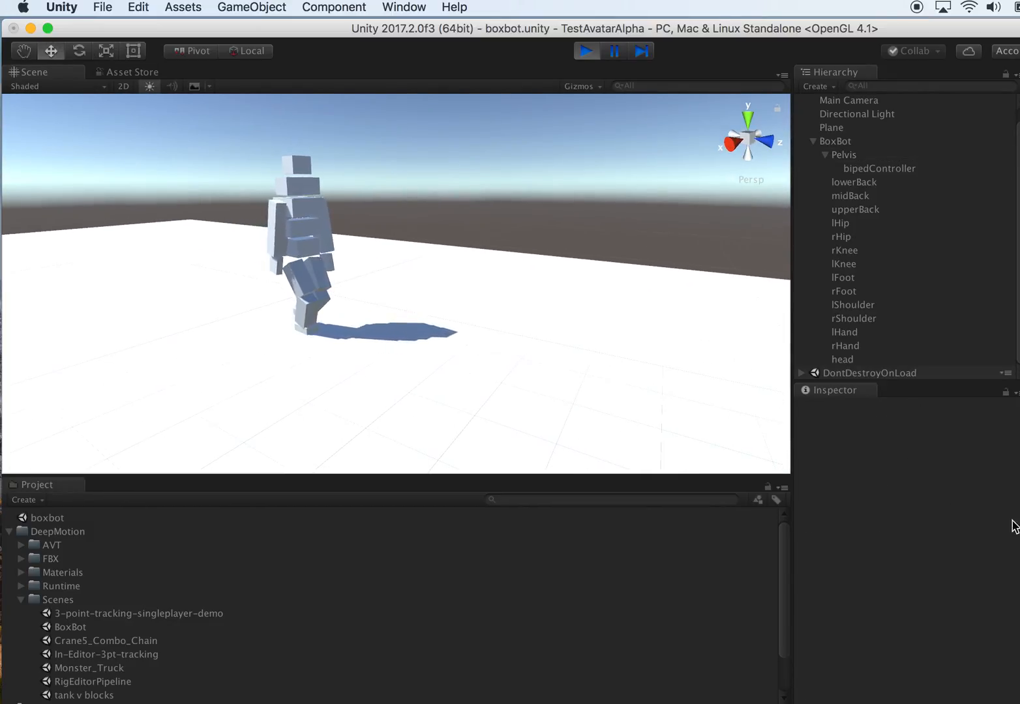
click(879, 168)
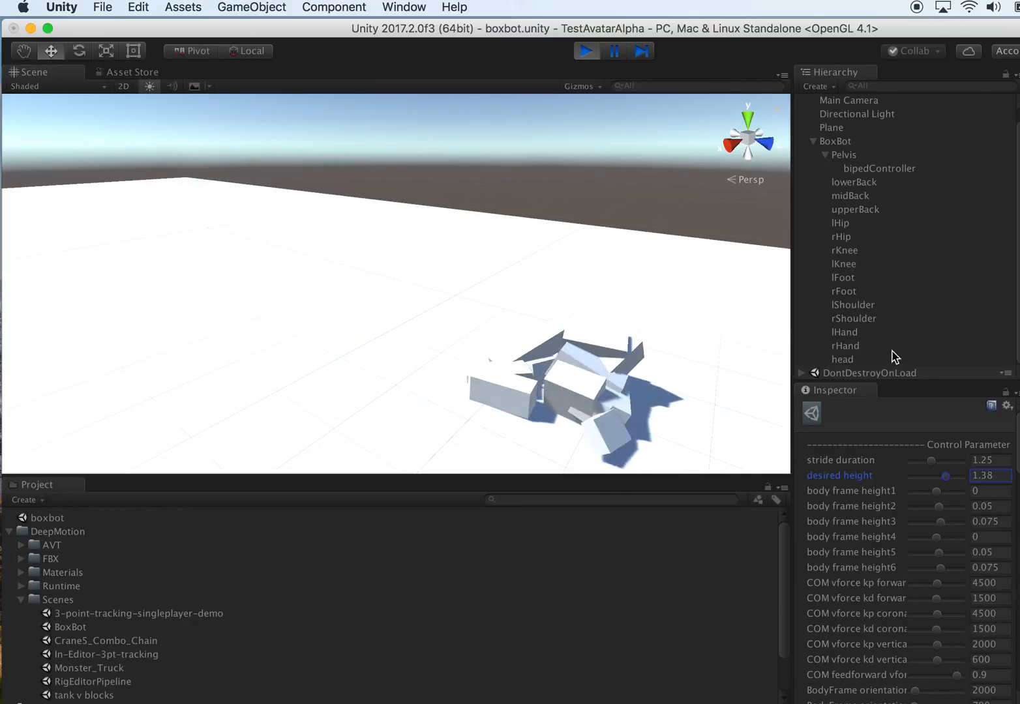
- Stop the BoxBot simulation and adjust a Box-control parameter in the Inspector
click(585, 51)
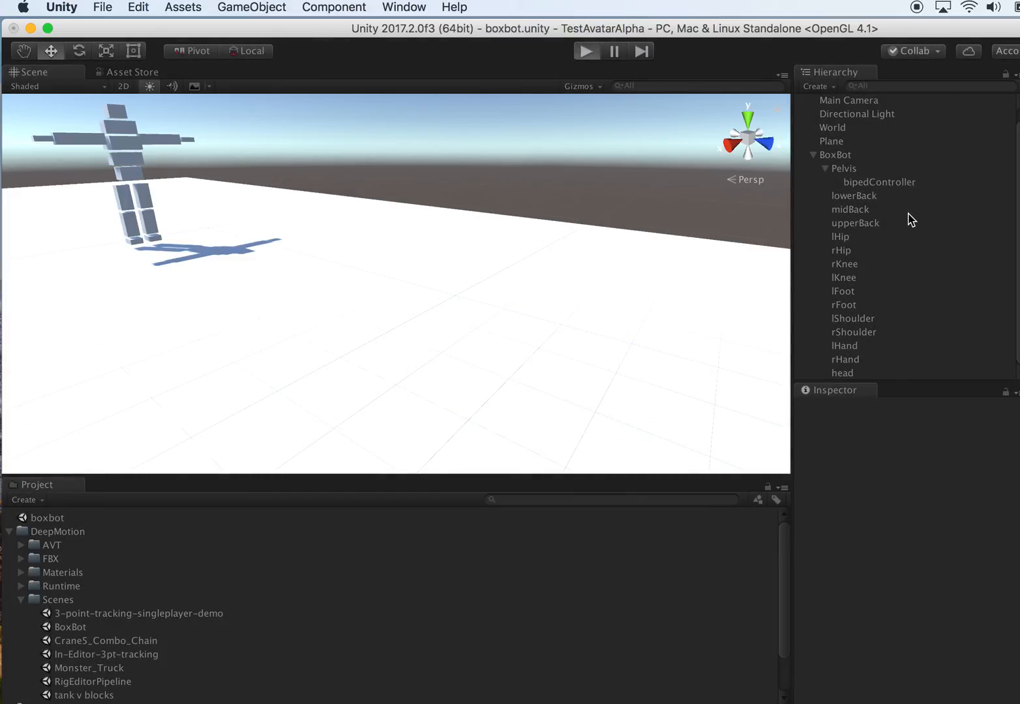
click(879, 168)
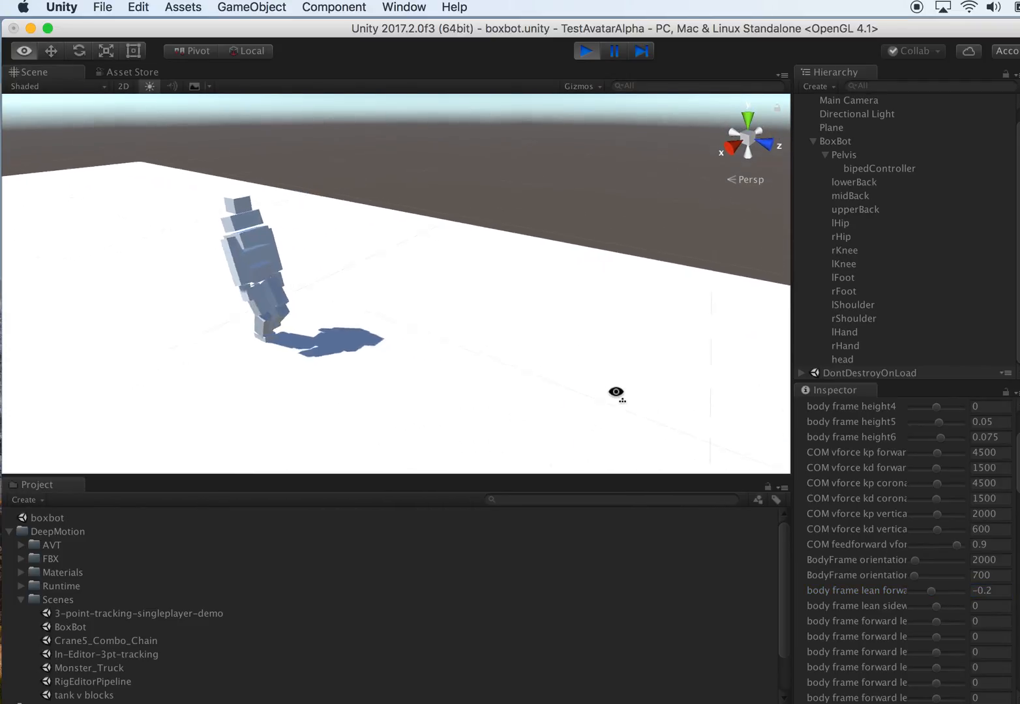
- Apply sideways body lean 1, let BoxBot topple, then stop and rerun the simulation
scroll(down, 3)
text(1)
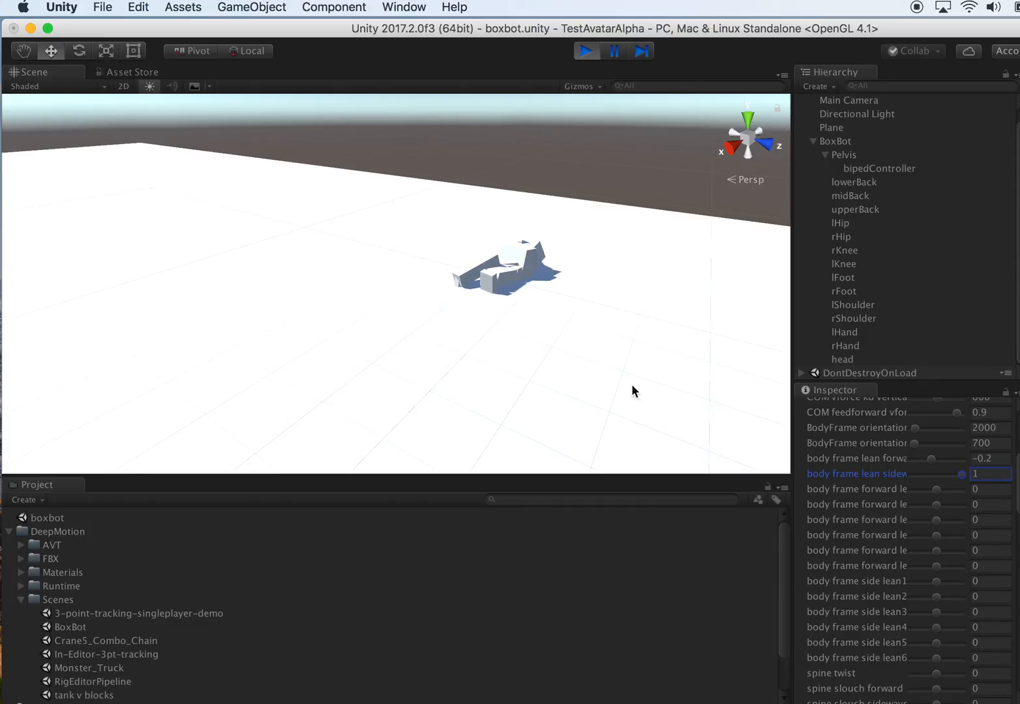
click(585, 51)
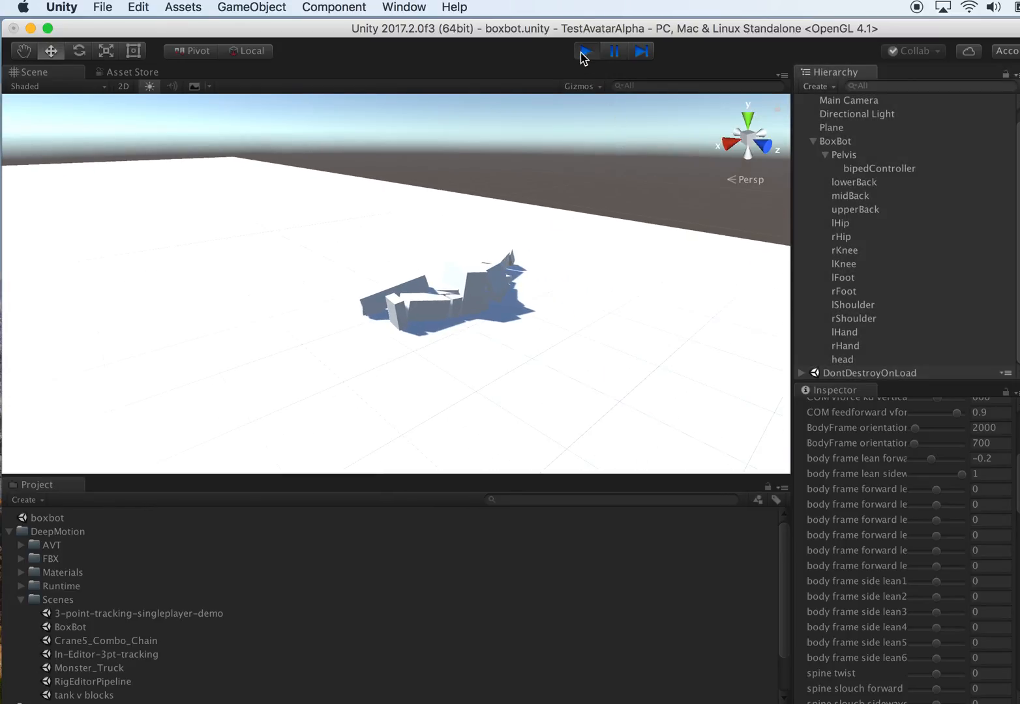
click(585, 51)
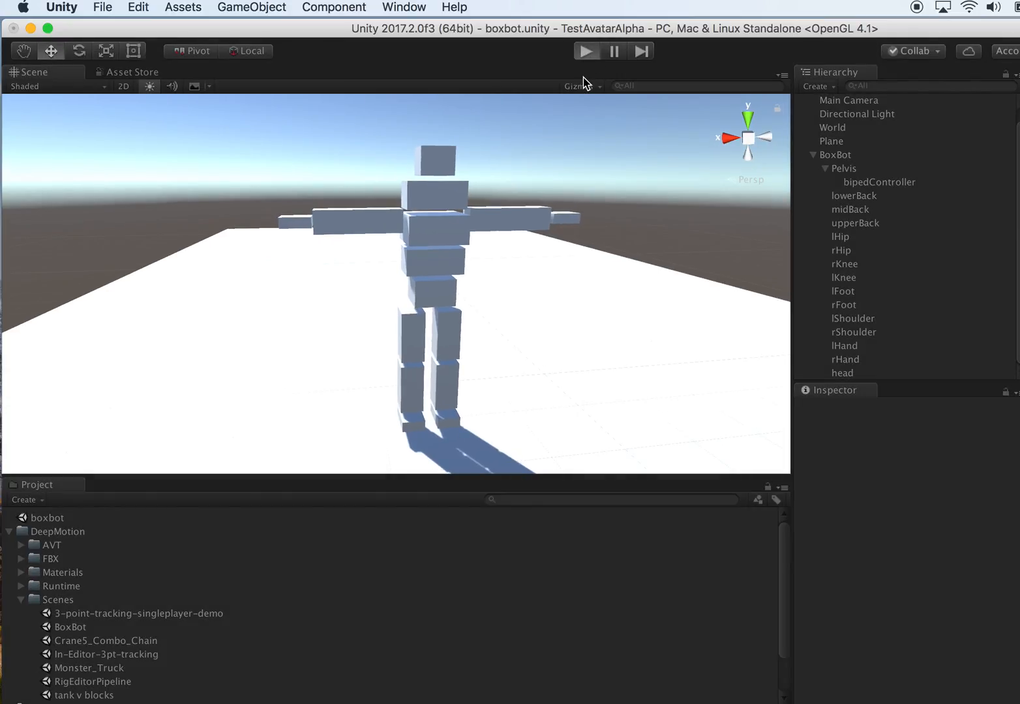
click(585, 51)
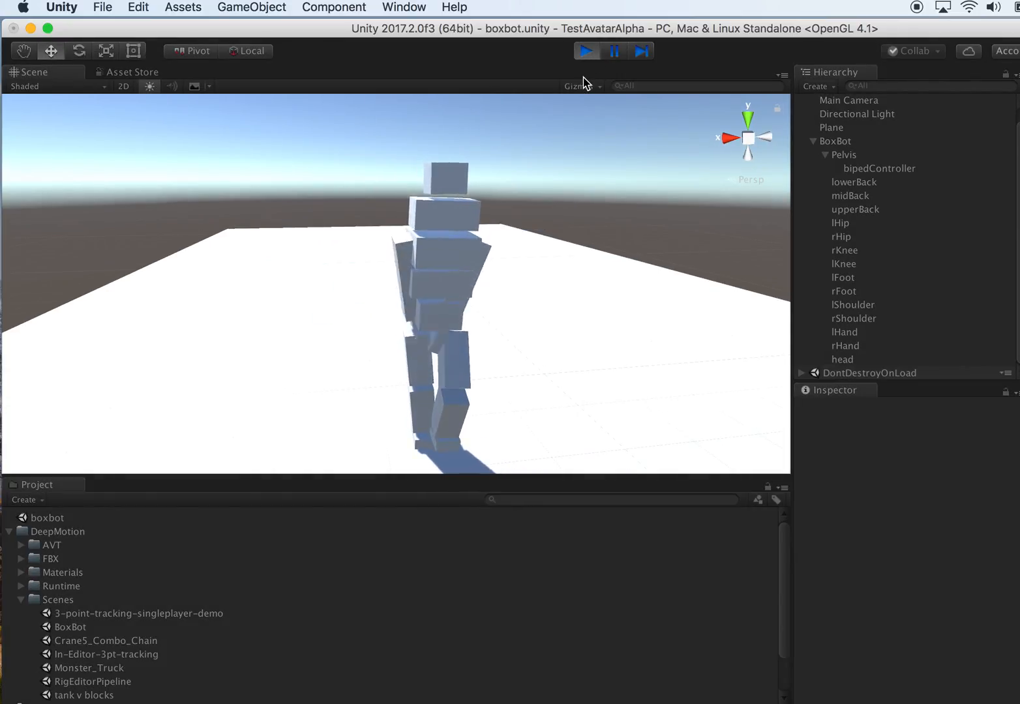